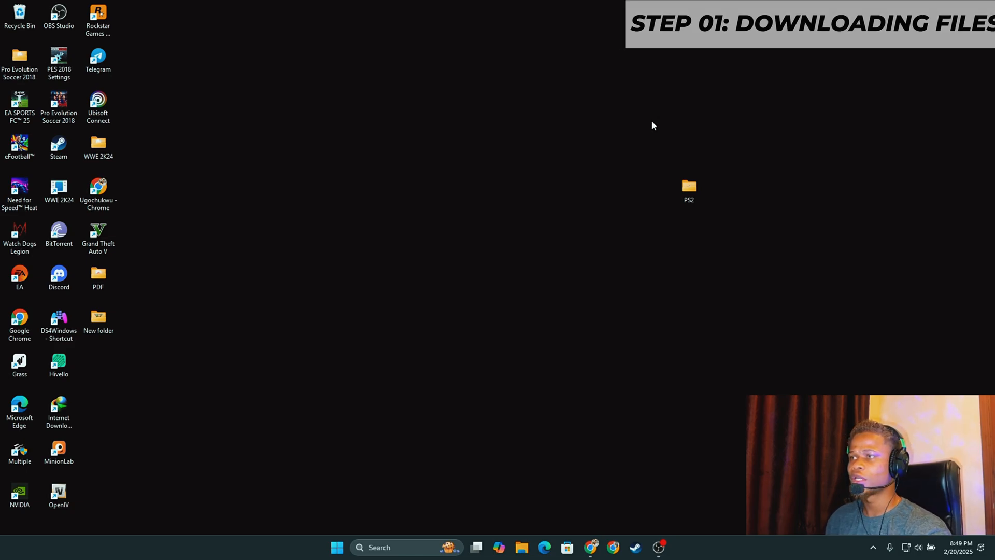
Step: Bring up Chrome's pcsx2.net tab and expand the Latest Stable download options
{"action": "left_click", "coordinate": [590, 547]}
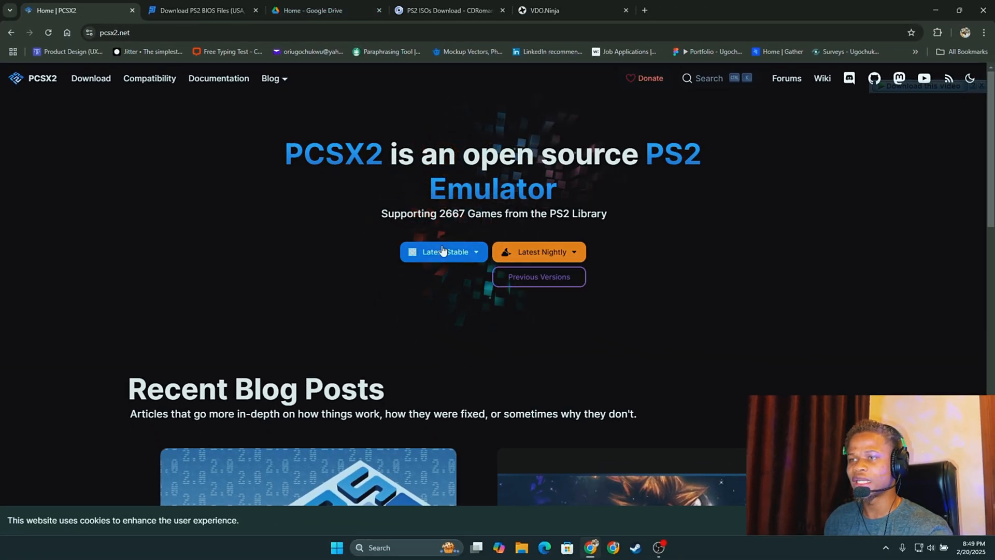
{"action": "left_click", "coordinate": [443, 252]}
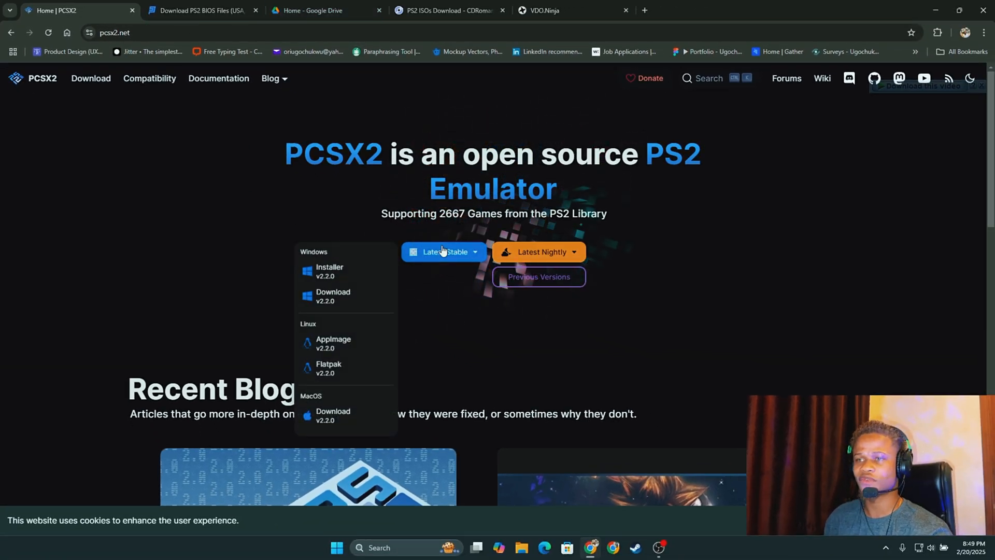
{"action": "mouse_move", "coordinate": [342, 271]}
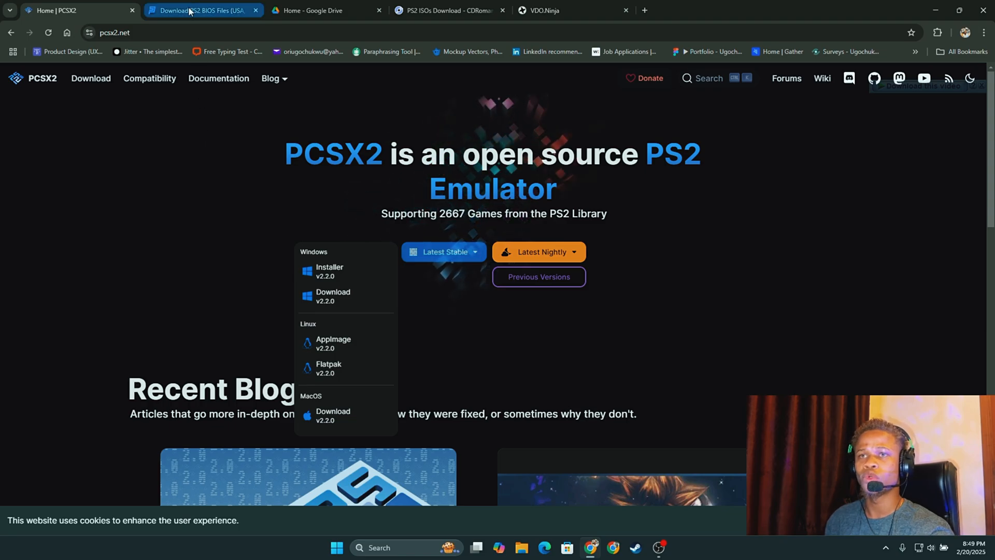
Step: Go from the PSBIOS site to the USA, Europe, Japan and China BIOS download cards
{"action": "left_click", "coordinate": [203, 10]}
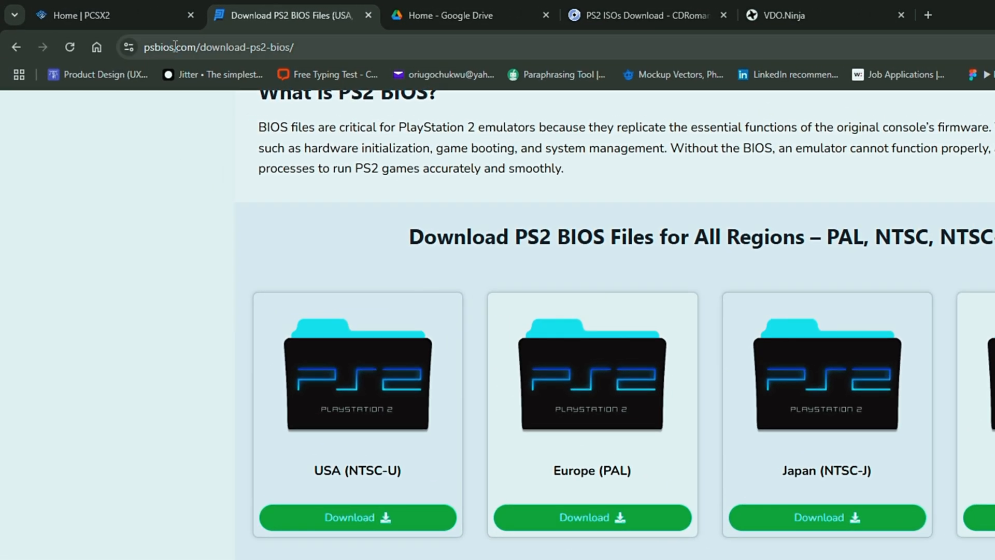
{"action": "scroll", "scroll_direction": "up", "scroll_amount": 3}
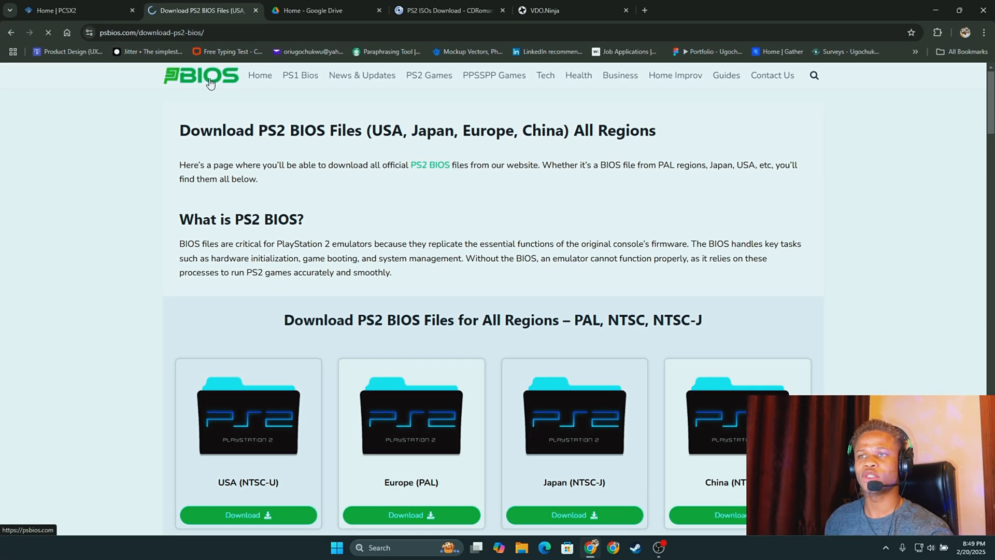
{"action": "left_click", "coordinate": [200, 74]}
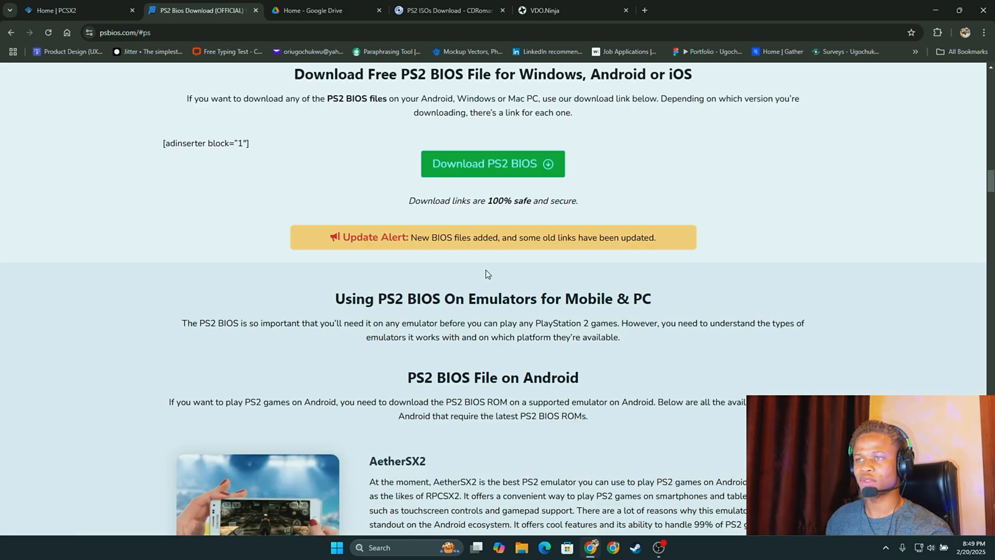
{"action": "mouse_move", "coordinate": [467, 302]}
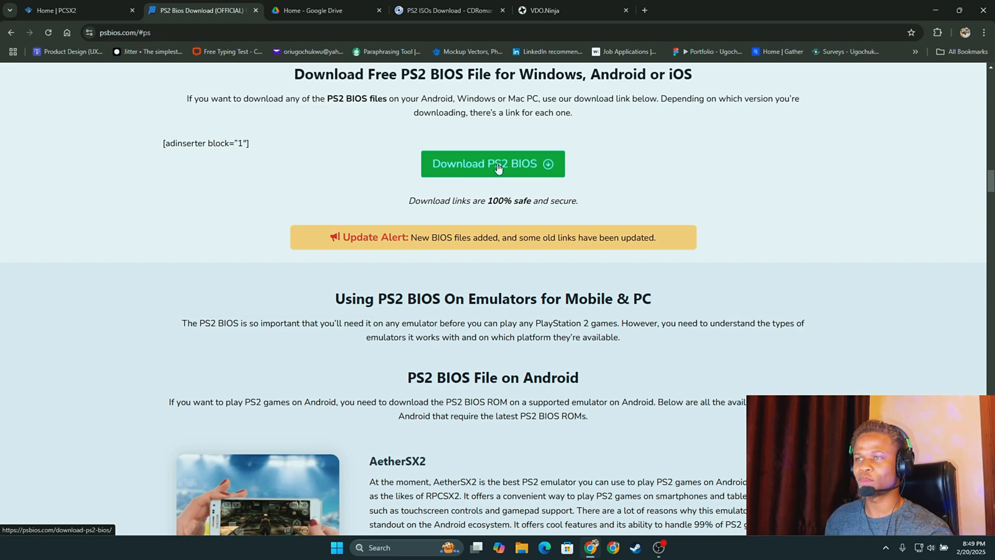
{"action": "left_click", "coordinate": [492, 164]}
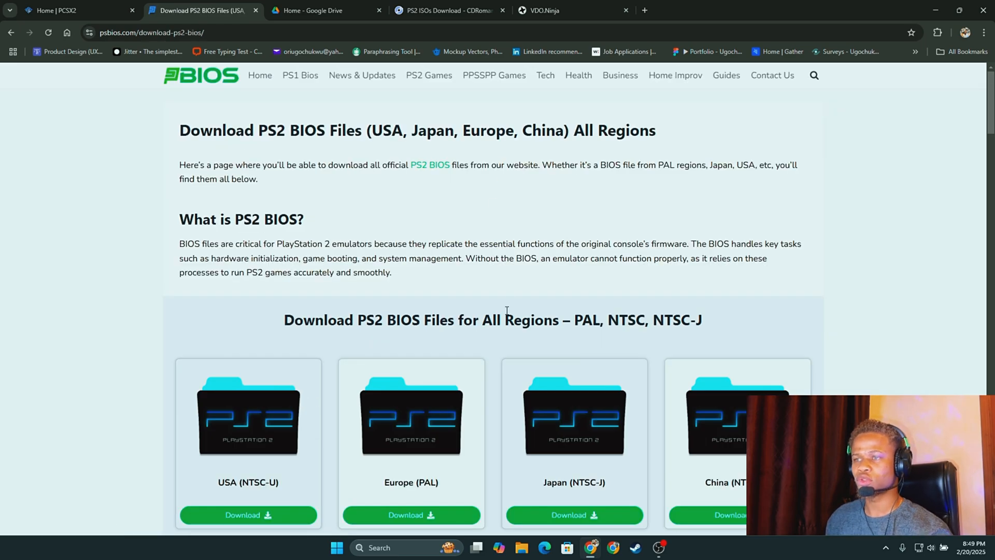
{"action": "scroll", "scroll_direction": "down", "scroll_amount": 3}
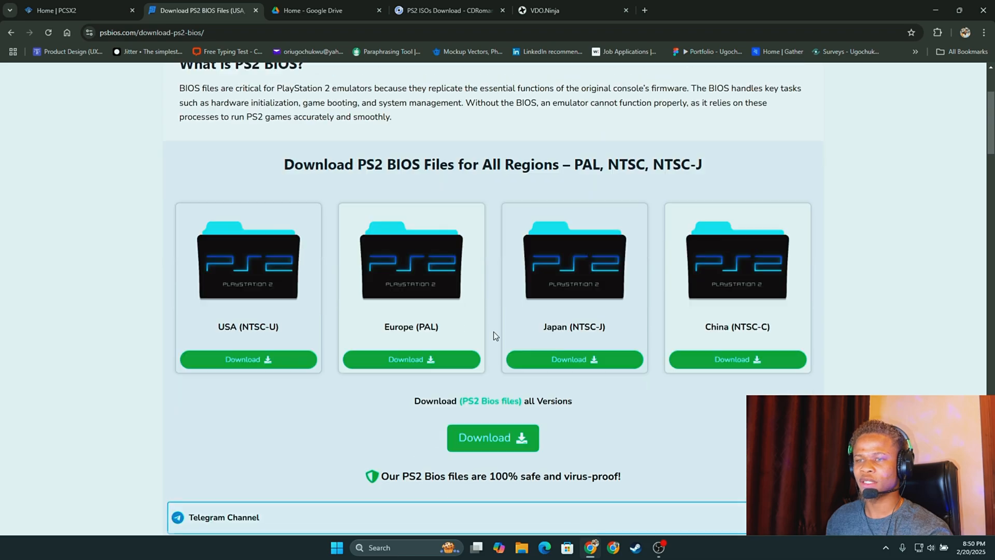
{"action": "mouse_move", "coordinate": [240, 300]}
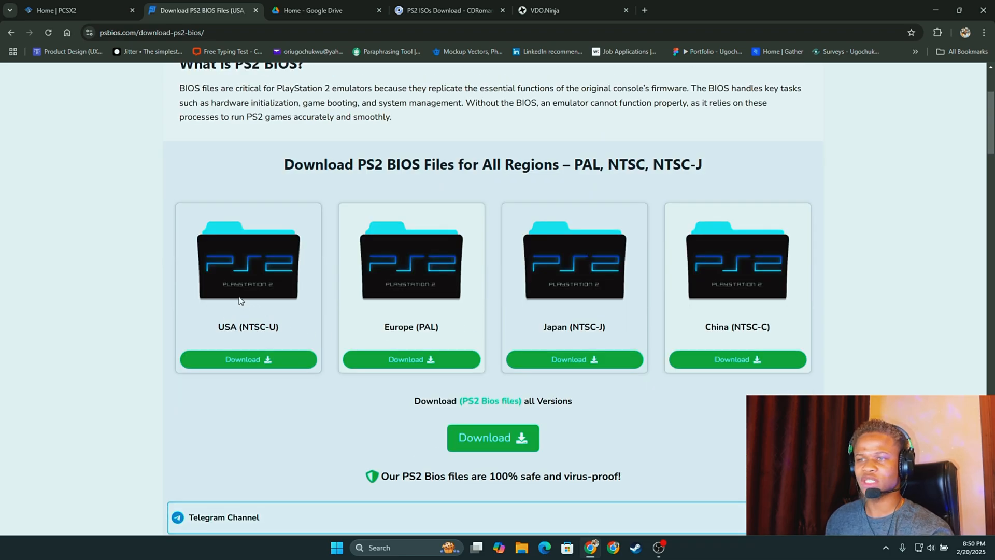
{"action": "mouse_move", "coordinate": [487, 165]}
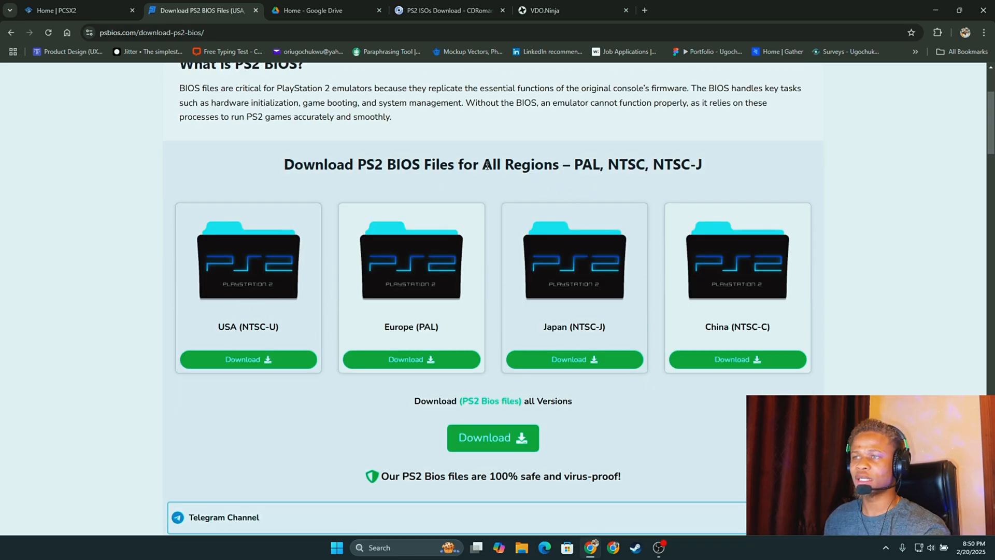
{"action": "scroll", "scroll_direction": "down", "scroll_amount": 3}
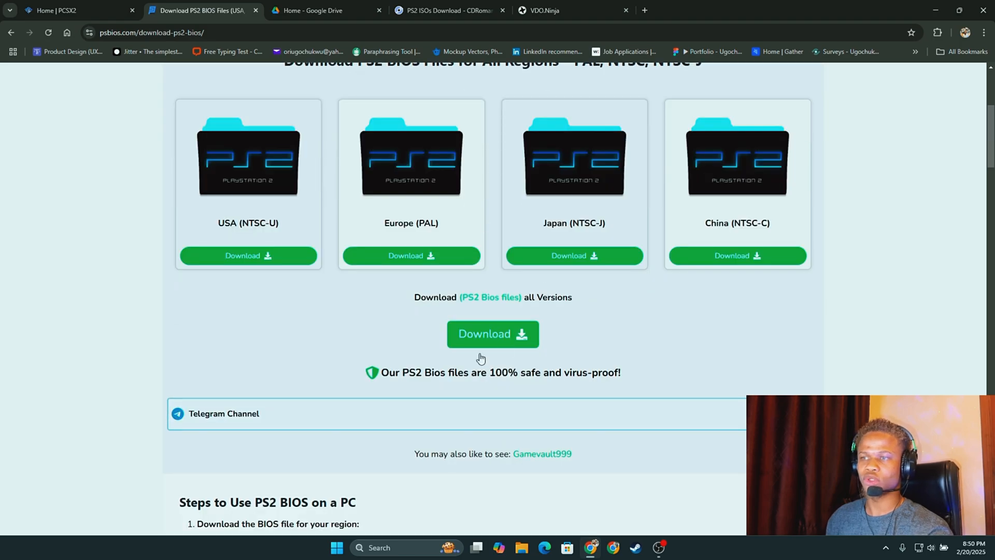
{"action": "mouse_move", "coordinate": [477, 354]}
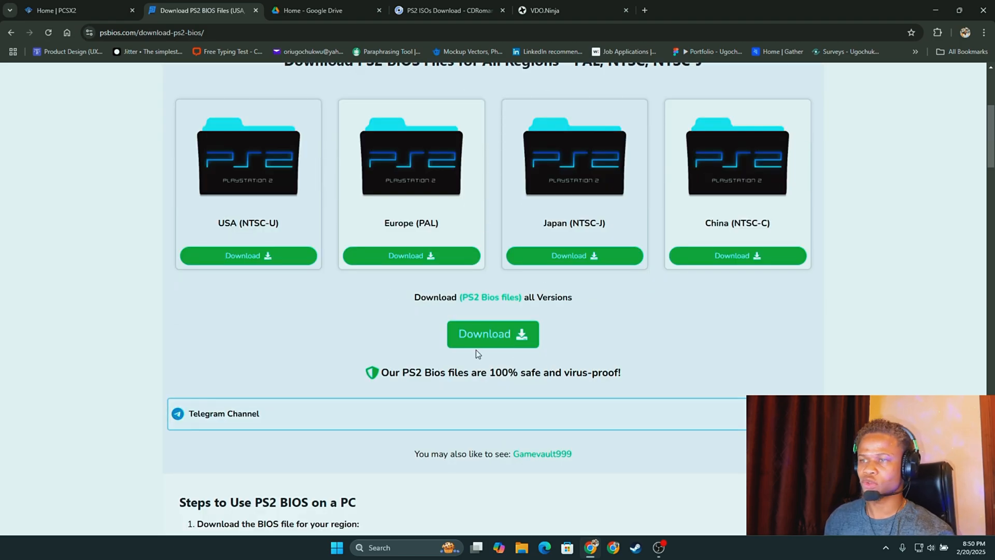
{"action": "mouse_move", "coordinate": [492, 334]}
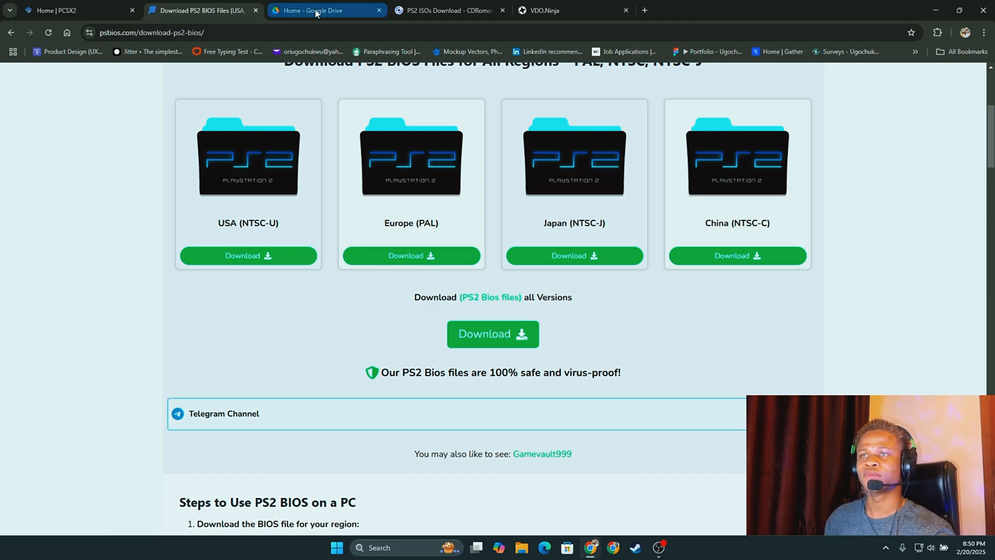
Step: Switch to the Google Drive tab showing PES 2013 - Pro Evolution Soccer (USA).rar
{"action": "left_click", "coordinate": [313, 11]}
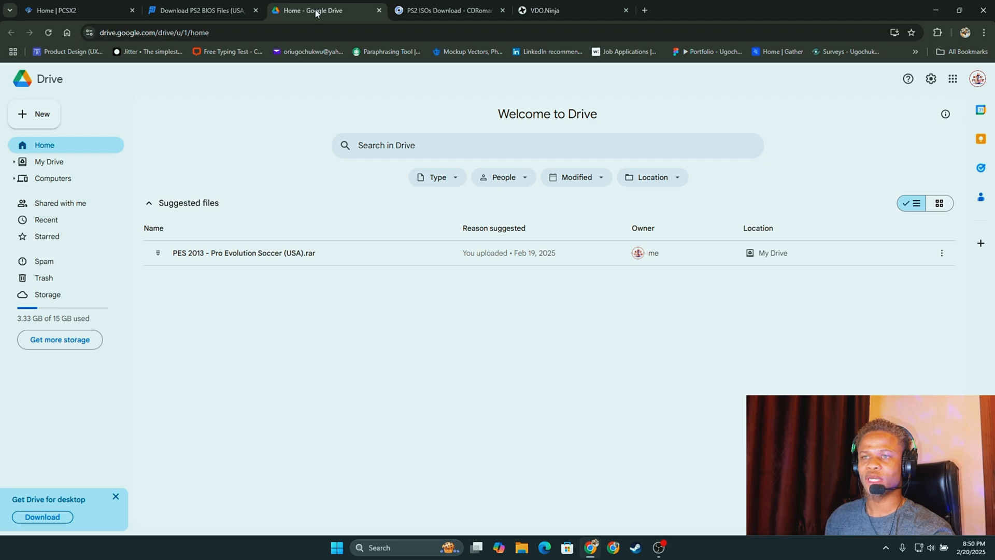
{"action": "mouse_move", "coordinate": [800, 263]}
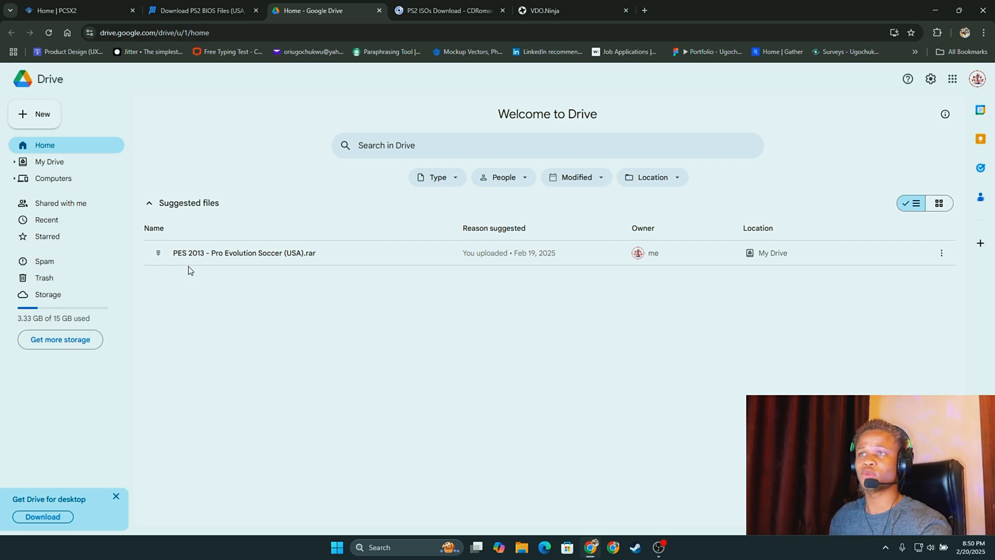
{"action": "mouse_move", "coordinate": [266, 91]}
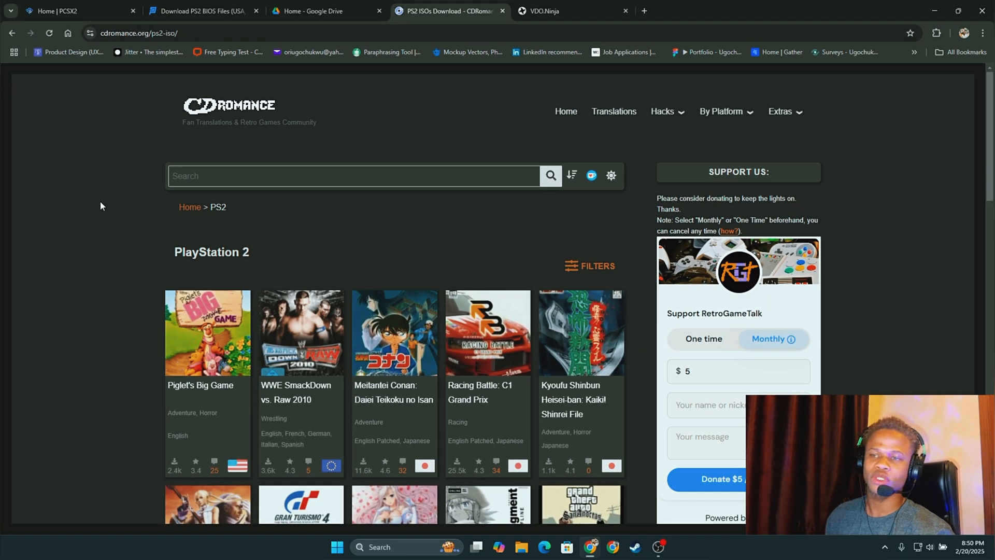
{"action": "mouse_move", "coordinate": [379, 309]}
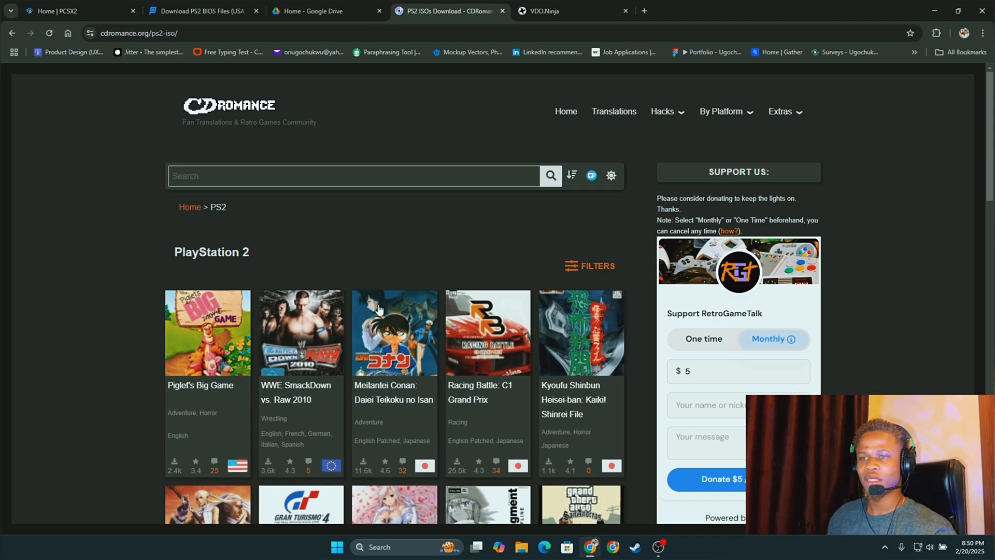
Step: Scroll through the CDRomance PS2 ISO game grid and click its search box
{"action": "scroll", "scroll_direction": "down", "scroll_amount": 3}
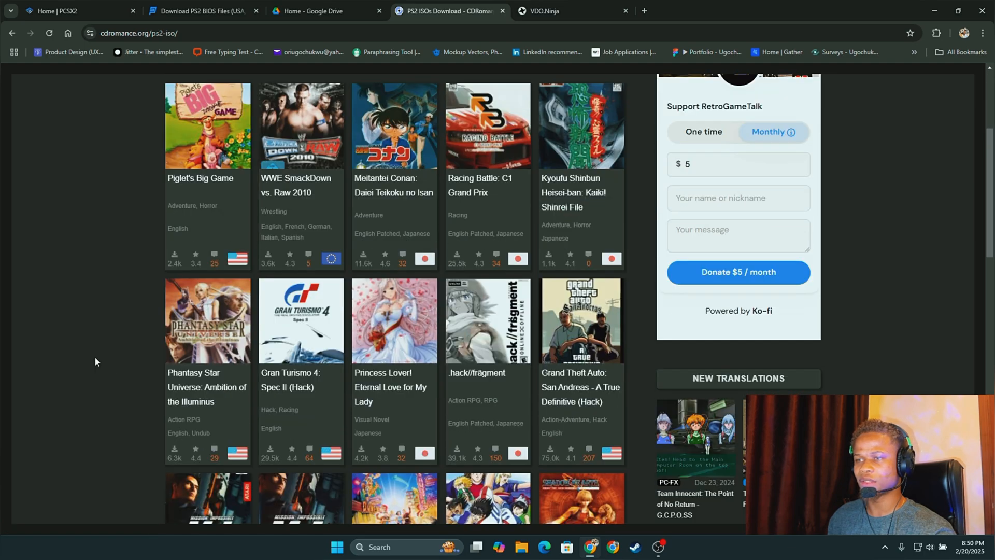
{"action": "scroll", "scroll_direction": "down", "scroll_amount": 3}
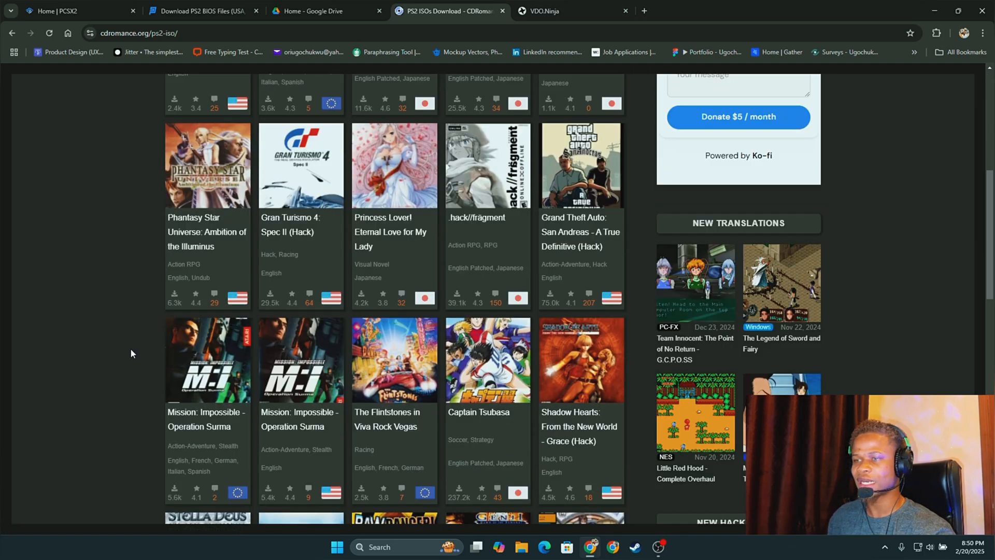
{"action": "scroll", "scroll_direction": "down", "scroll_amount": 3}
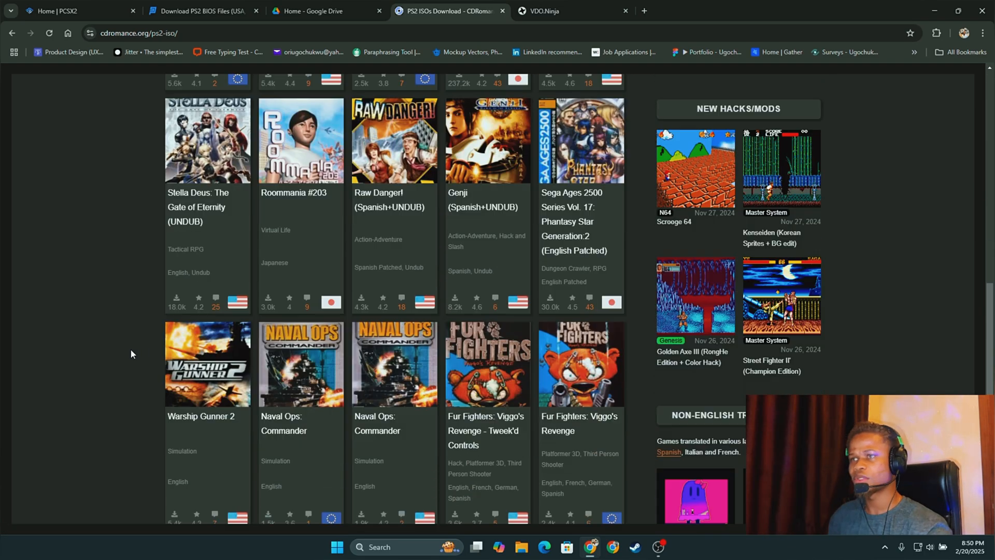
{"action": "scroll", "scroll_direction": "down", "scroll_amount": 3}
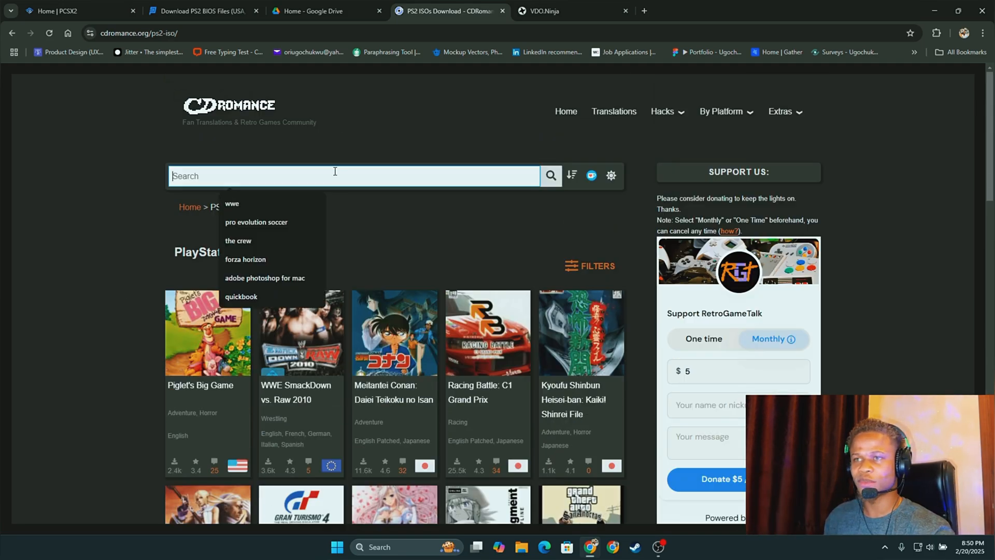
{"action": "left_click", "coordinate": [73, 11]}
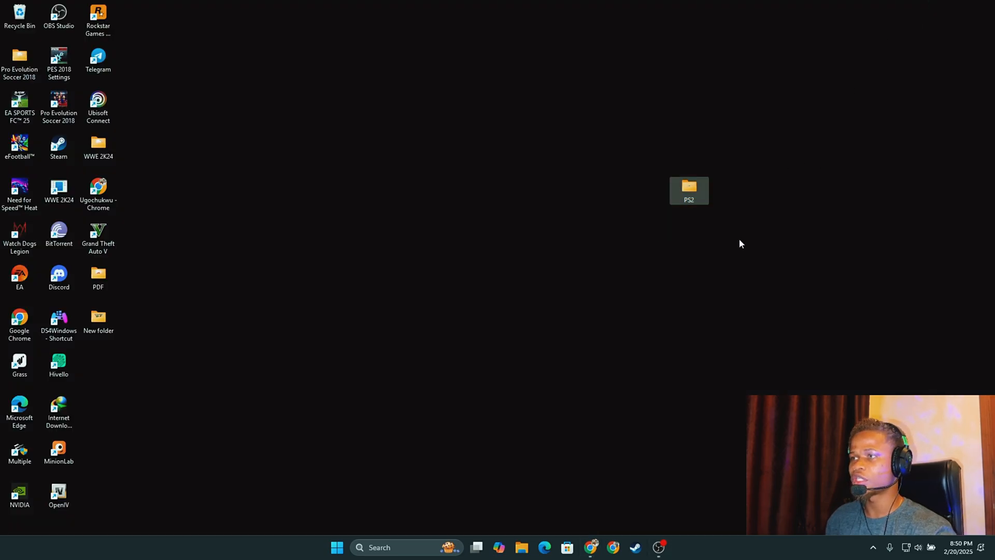
{"action": "mouse_move", "coordinate": [692, 207]}
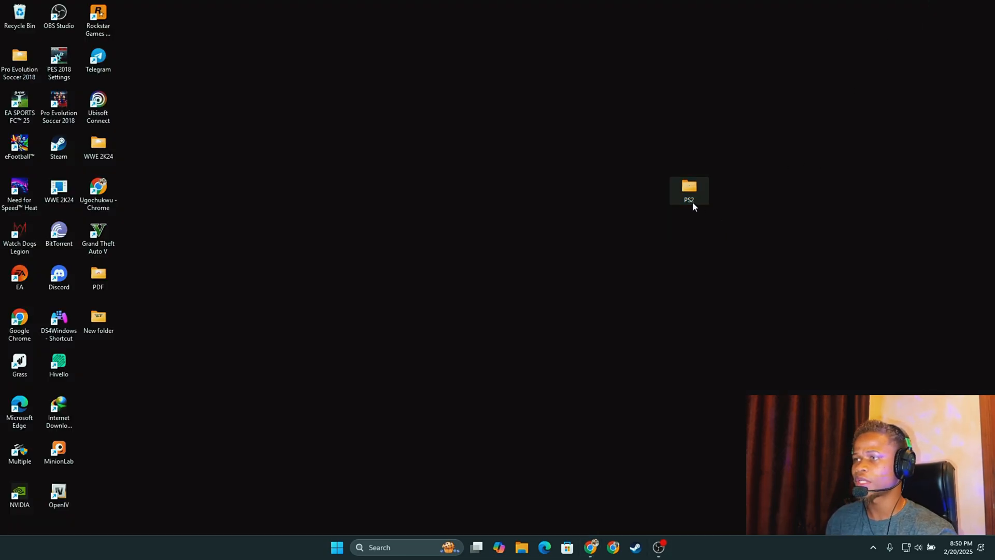
Step: Open the desktop PS2 folder and select pcsx2-v2.2.0-windows-x64-installer
{"action": "double_click", "coordinate": [689, 190]}
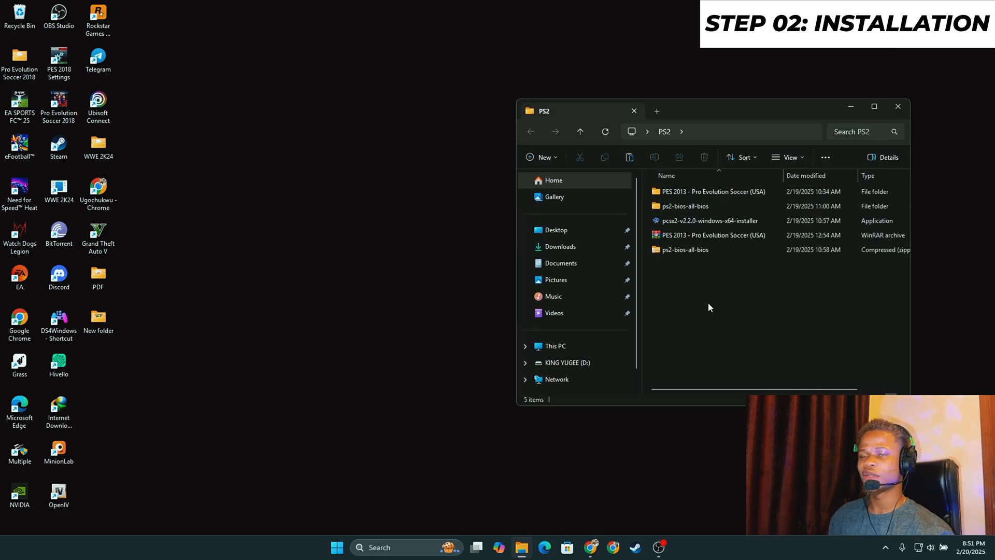
{"action": "left_click", "coordinate": [710, 220]}
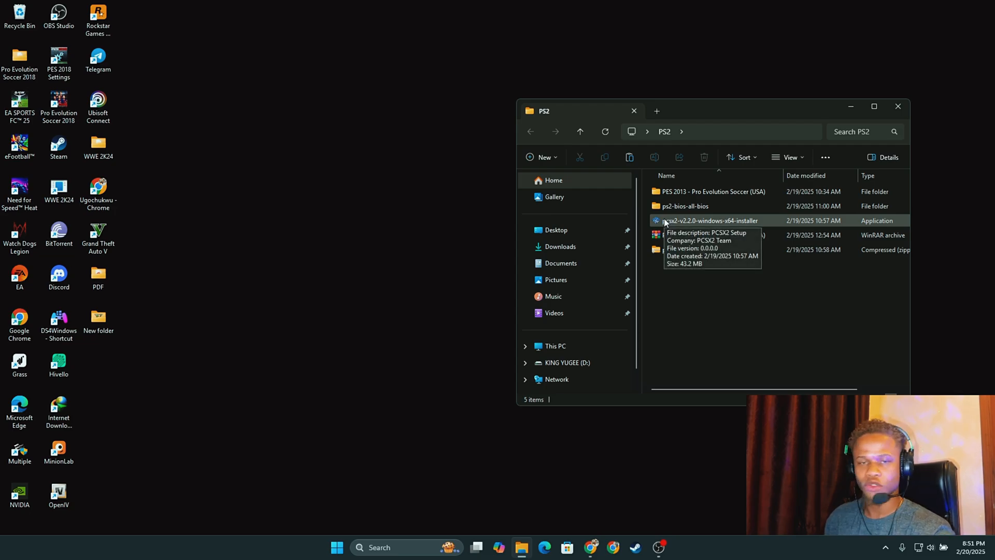
{"action": "left_click", "coordinate": [710, 221]}
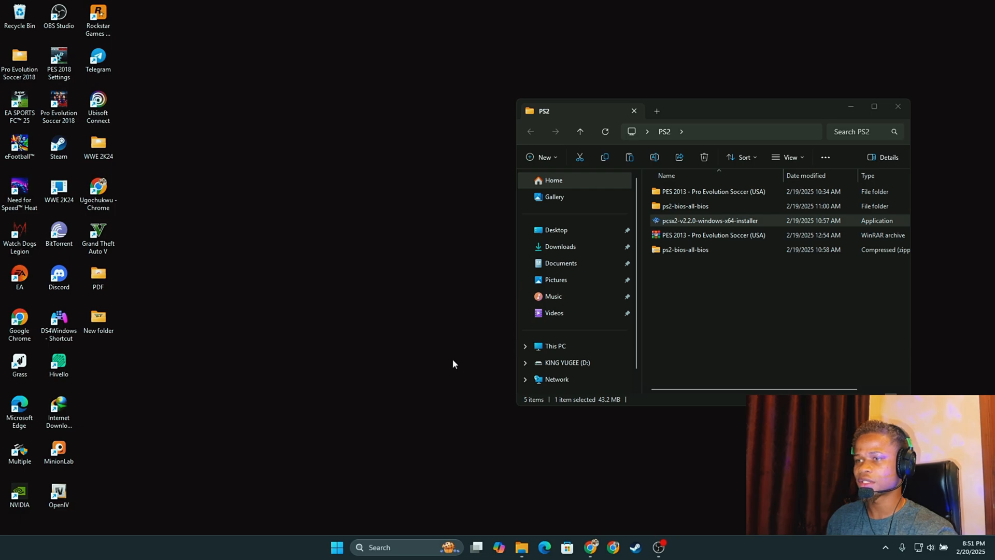
Step: Install PCSX2 v2.2.0 with default location and shortcuts, unticking Launch PCSX2
{"action": "double_click", "coordinate": [709, 220]}
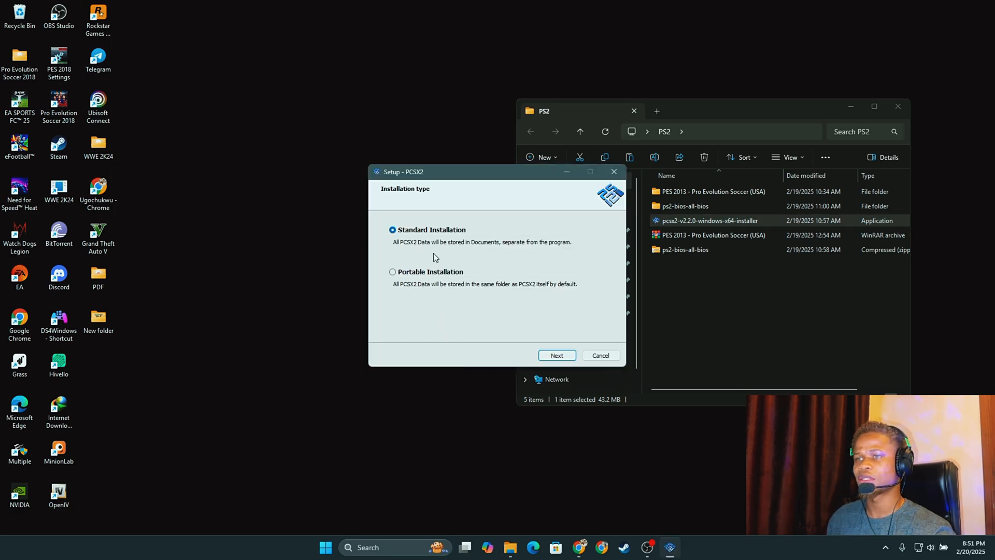
{"action": "mouse_move", "coordinate": [533, 293]}
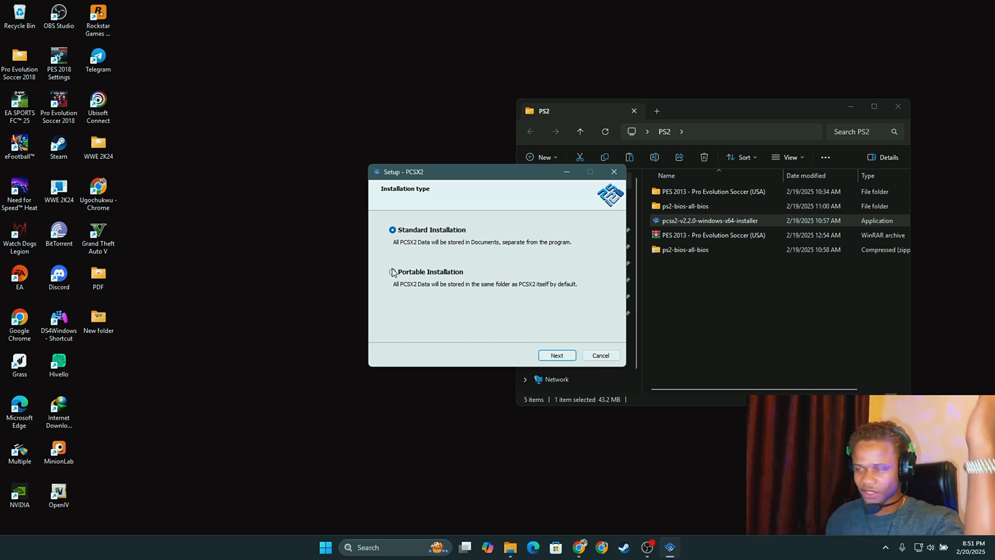
{"action": "left_click", "coordinate": [556, 355]}
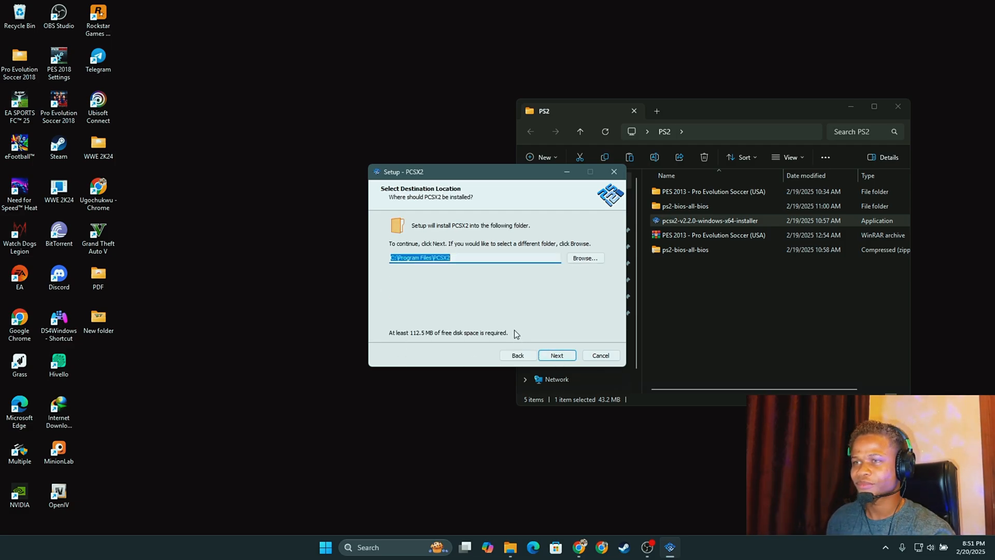
{"action": "left_click", "coordinate": [556, 354]}
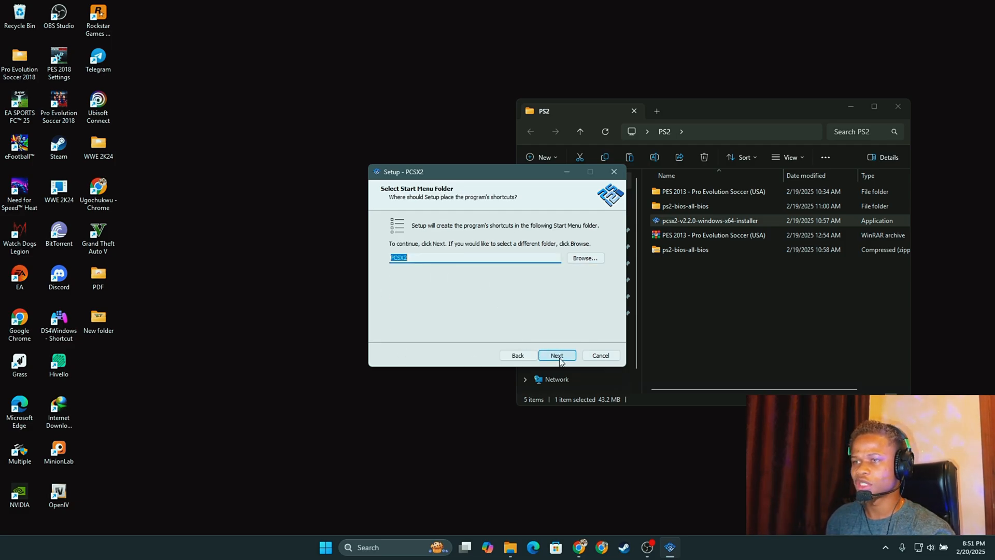
{"action": "left_click", "coordinate": [557, 354]}
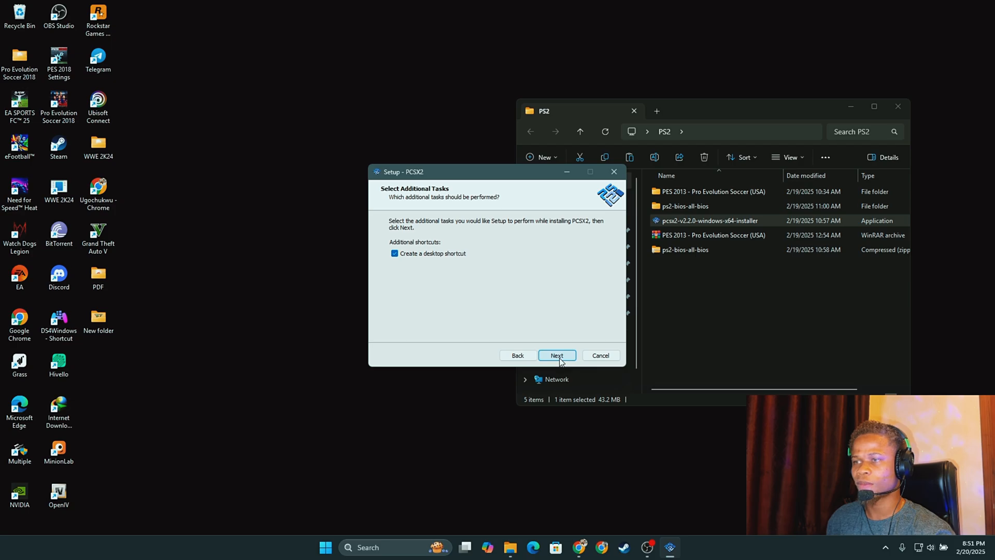
{"action": "left_click", "coordinate": [557, 354]}
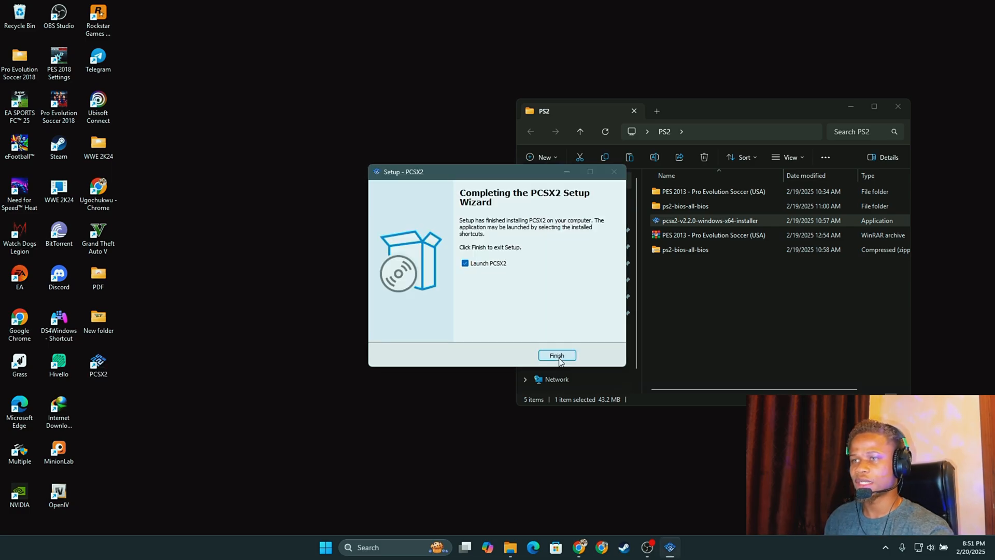
{"action": "left_click", "coordinate": [465, 262]}
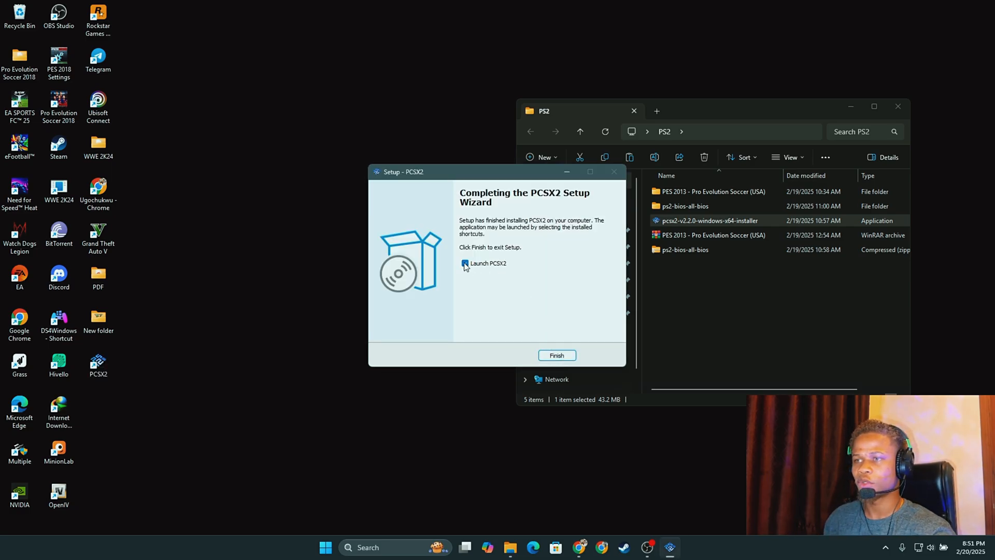
{"action": "left_click", "coordinate": [465, 263]}
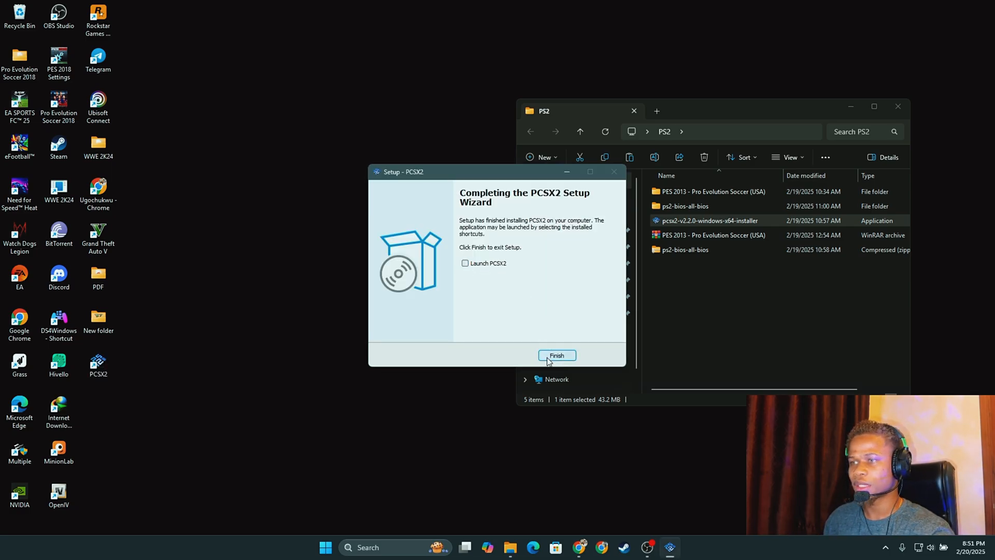
Step: Finish setup and select the ps2-bios-all-bios folder in PS2
{"action": "left_click", "coordinate": [556, 354]}
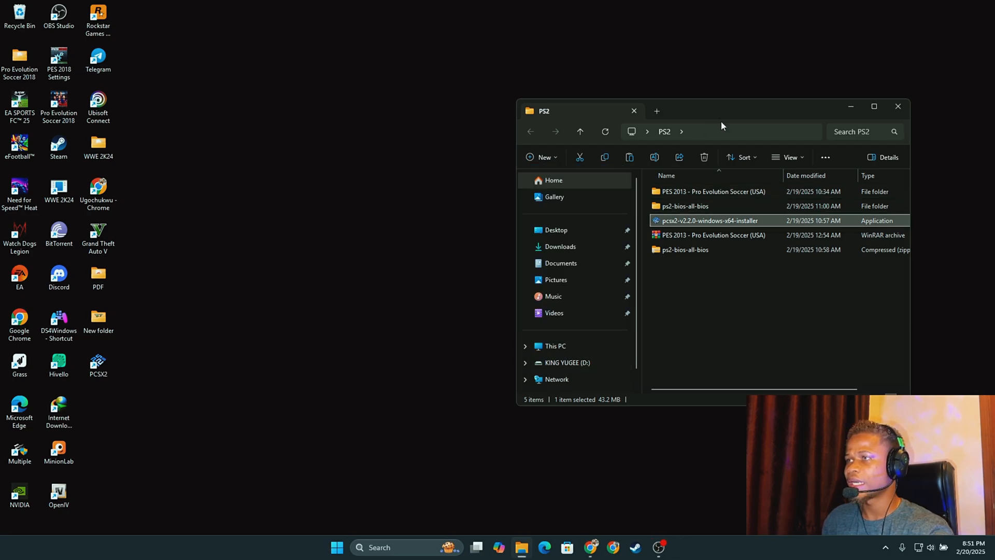
{"action": "mouse_move", "coordinate": [711, 201]}
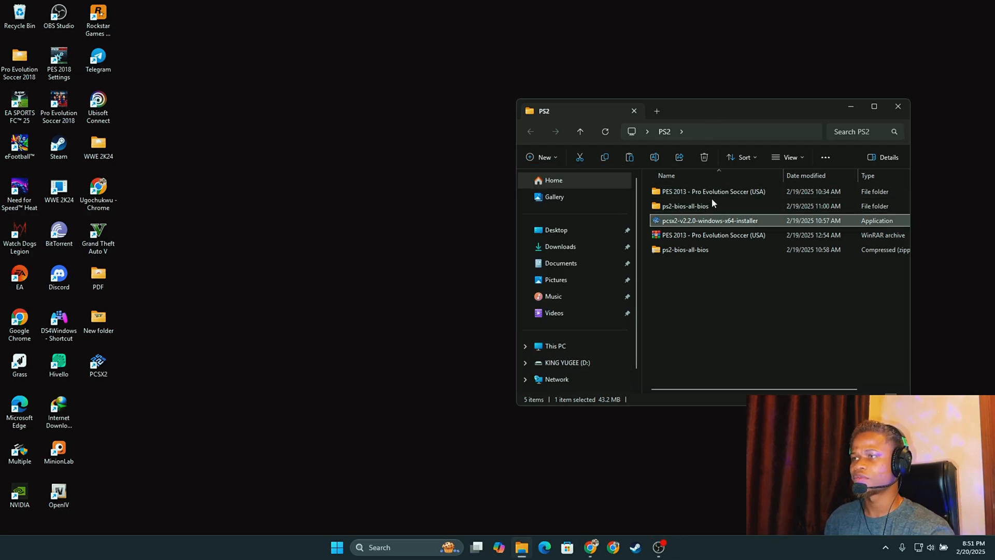
{"action": "mouse_move", "coordinate": [698, 206]}
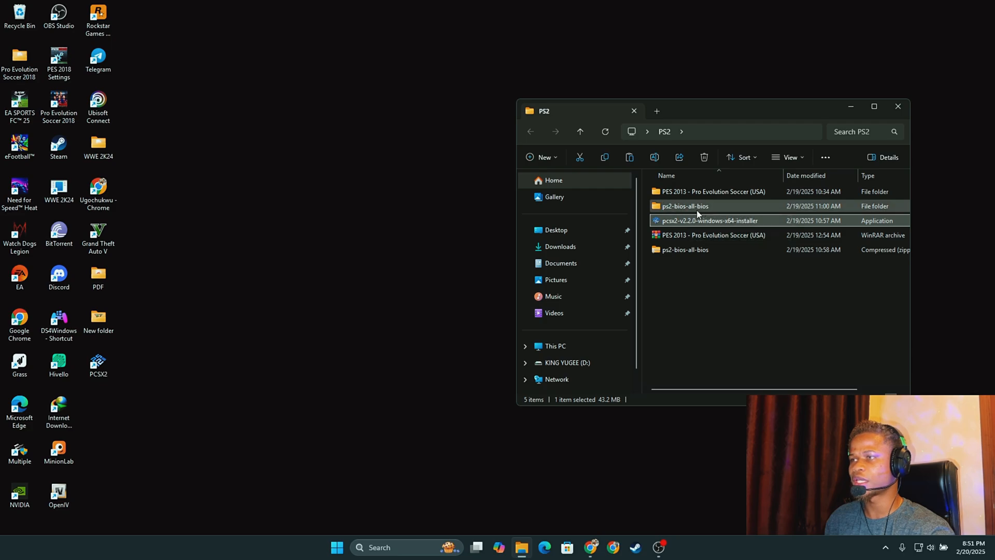
{"action": "mouse_move", "coordinate": [685, 249]}
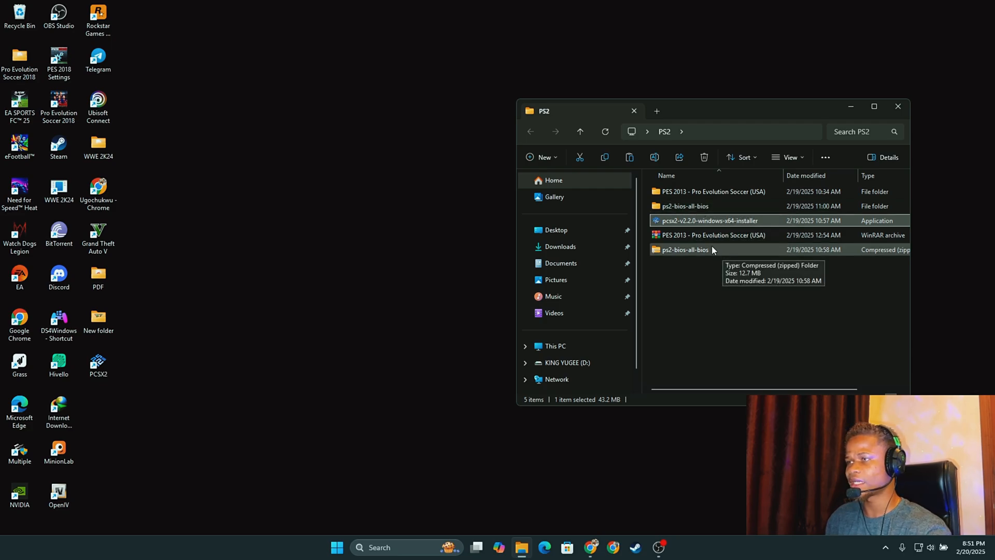
{"action": "left_click", "coordinate": [685, 205]}
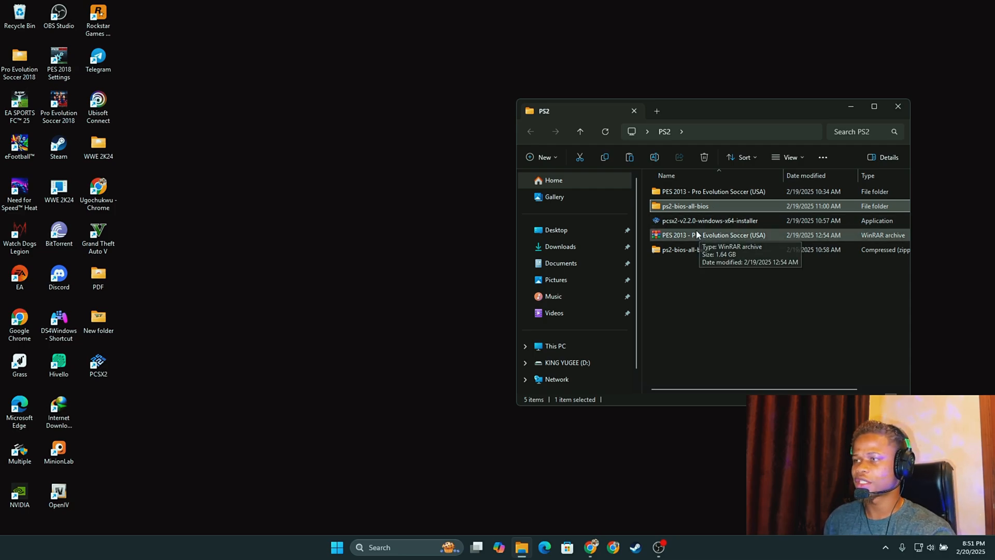
{"action": "mouse_move", "coordinate": [712, 191]}
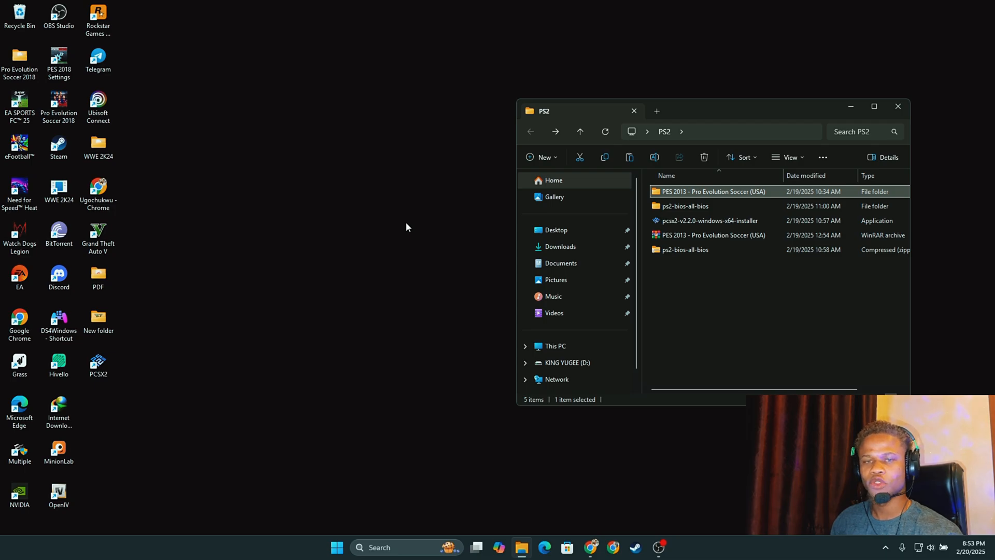
{"action": "mouse_move", "coordinate": [262, 162]}
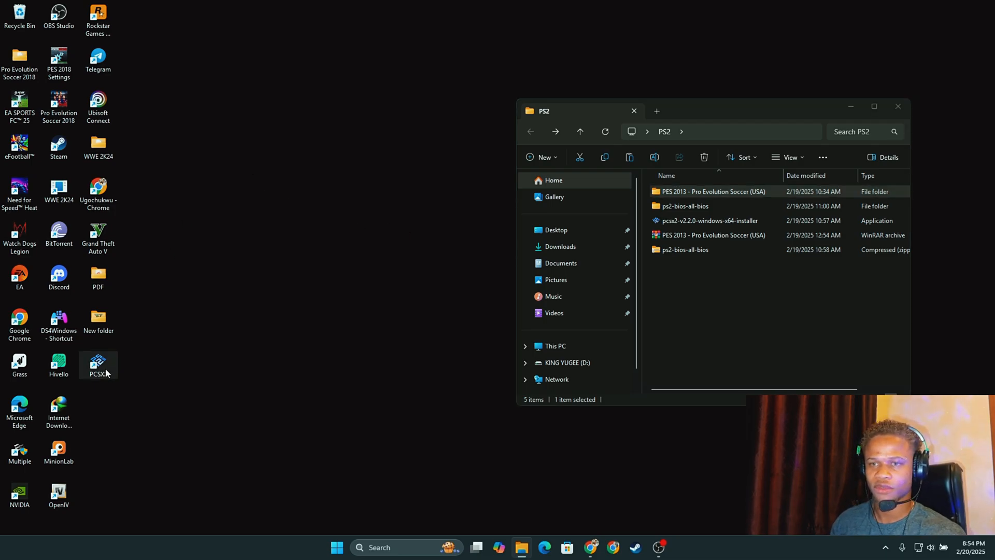
Step: Launch PCSX2 and set the BIOS directory to Desktop > PS2 > ps2-bios-all-bios
{"action": "double_click", "coordinate": [98, 365]}
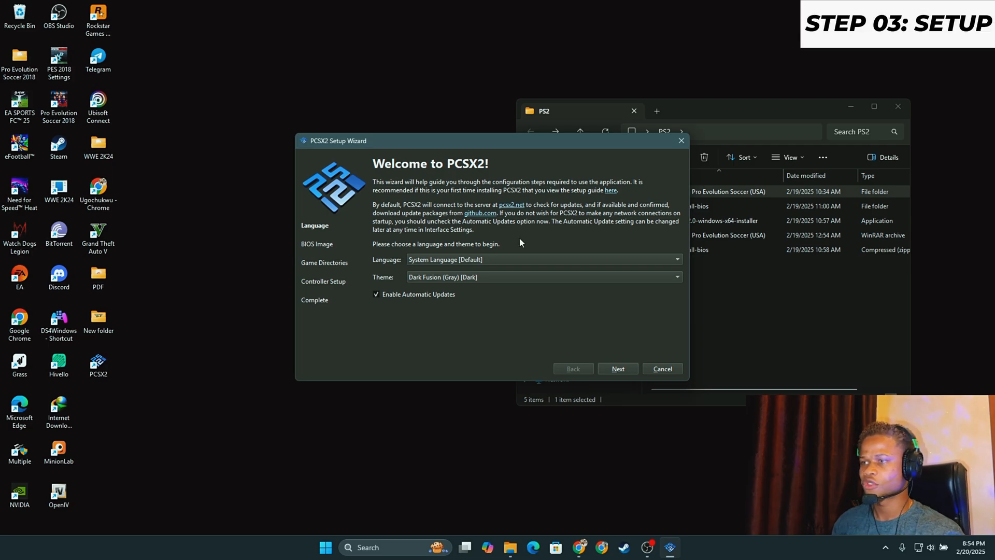
{"action": "left_click", "coordinate": [617, 368]}
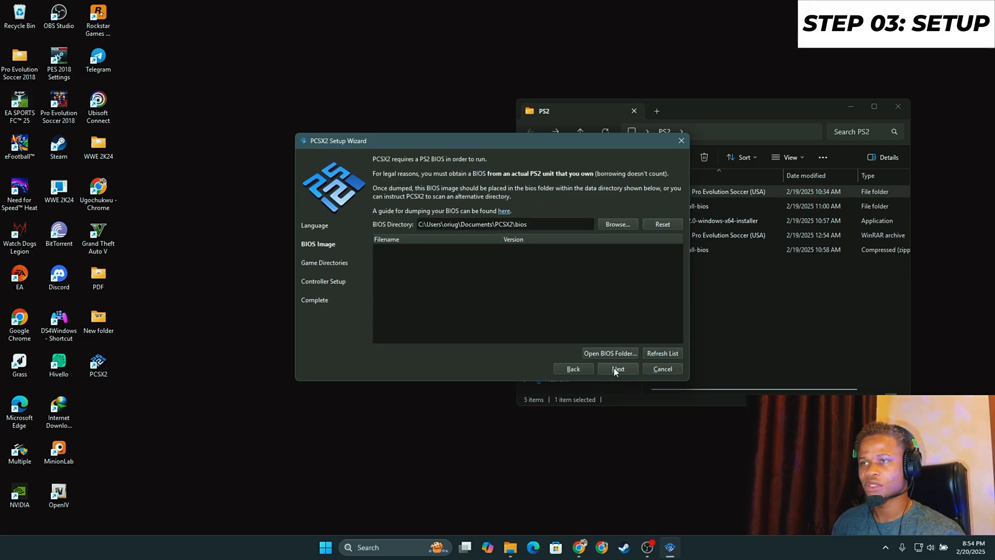
{"action": "mouse_move", "coordinate": [342, 259]}
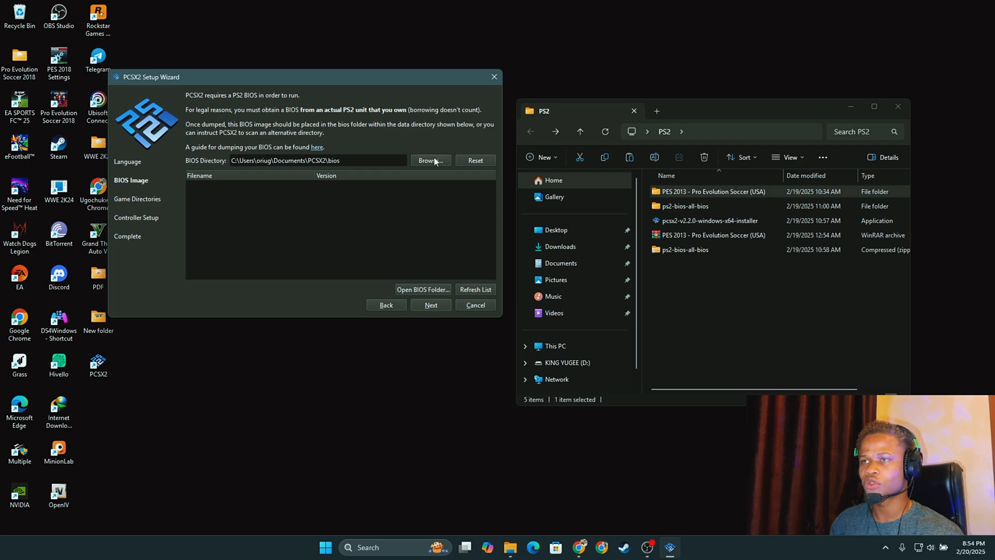
{"action": "left_click", "coordinate": [430, 160]}
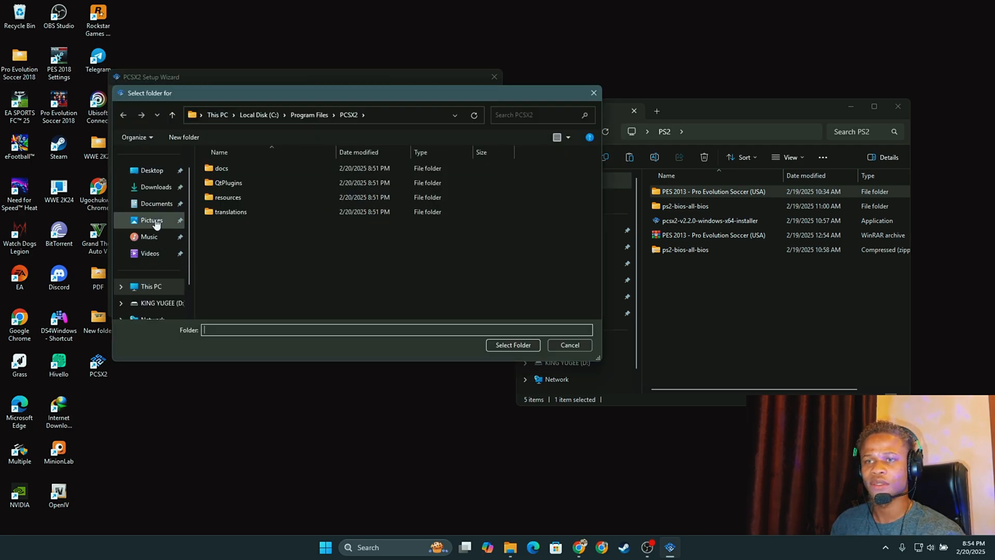
{"action": "left_click", "coordinate": [151, 170]}
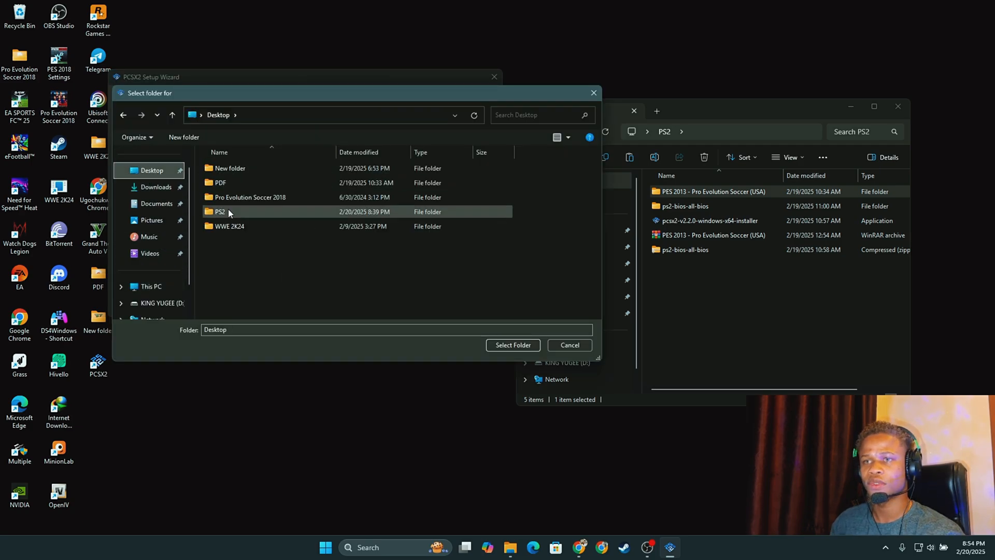
{"action": "double_click", "coordinate": [219, 211]}
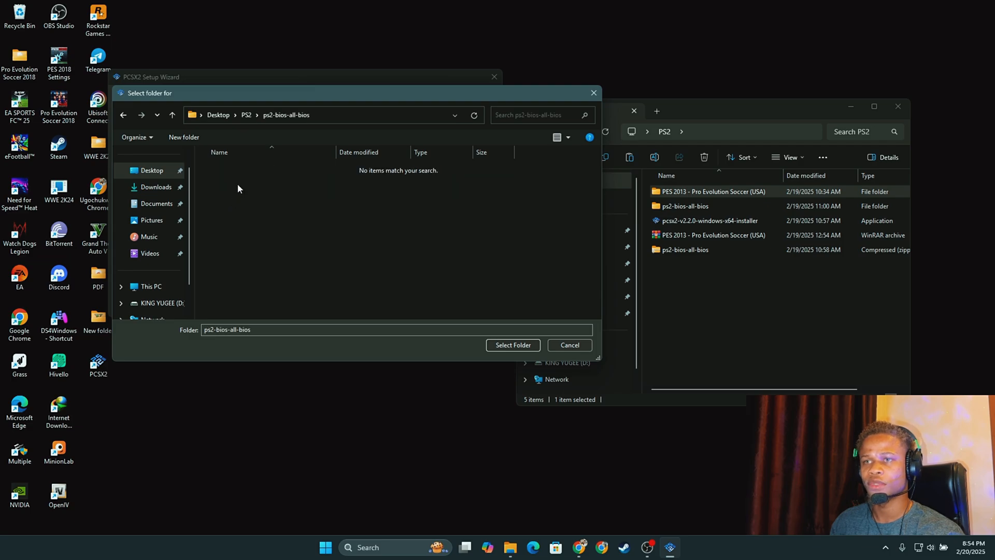
{"action": "left_click", "coordinate": [512, 344]}
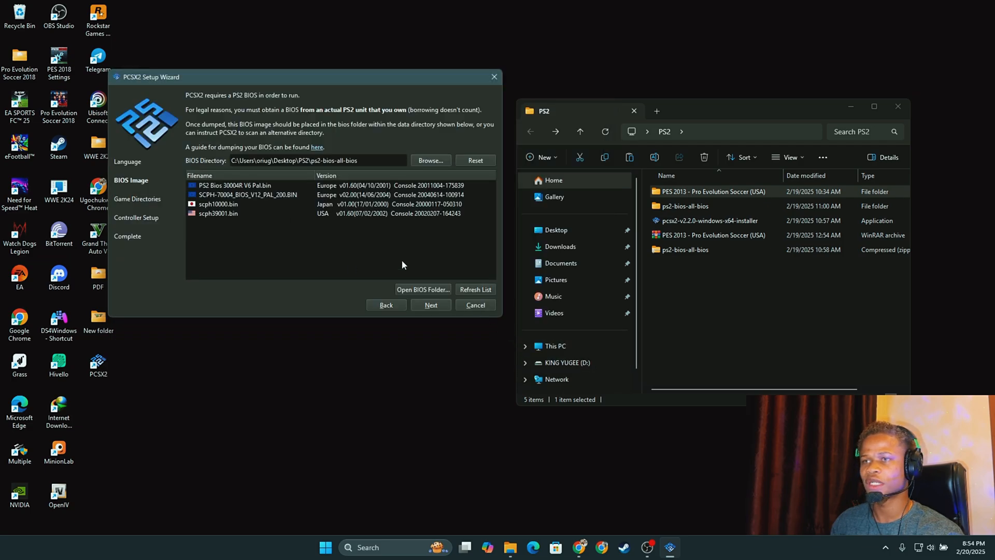
{"action": "mouse_move", "coordinate": [259, 212]}
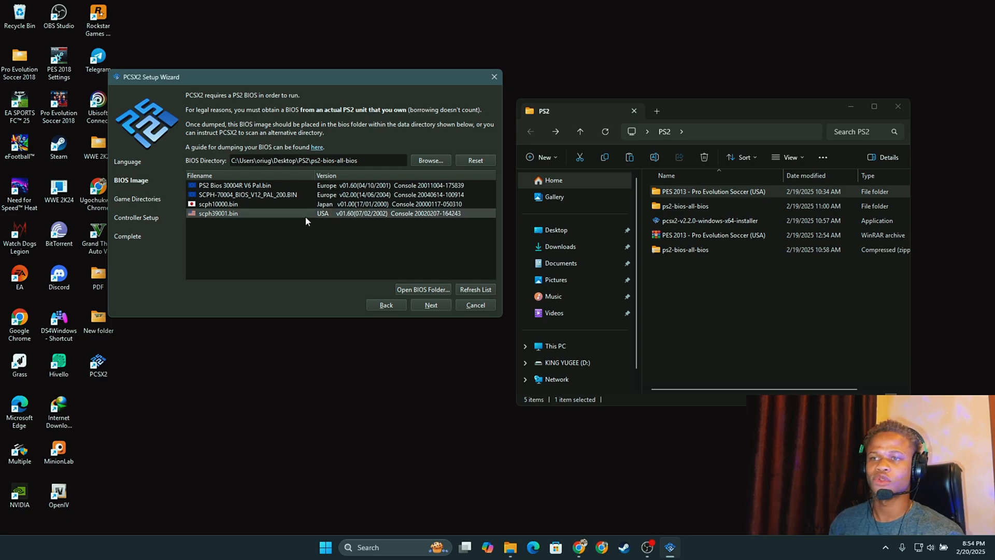
{"action": "mouse_move", "coordinate": [286, 221]}
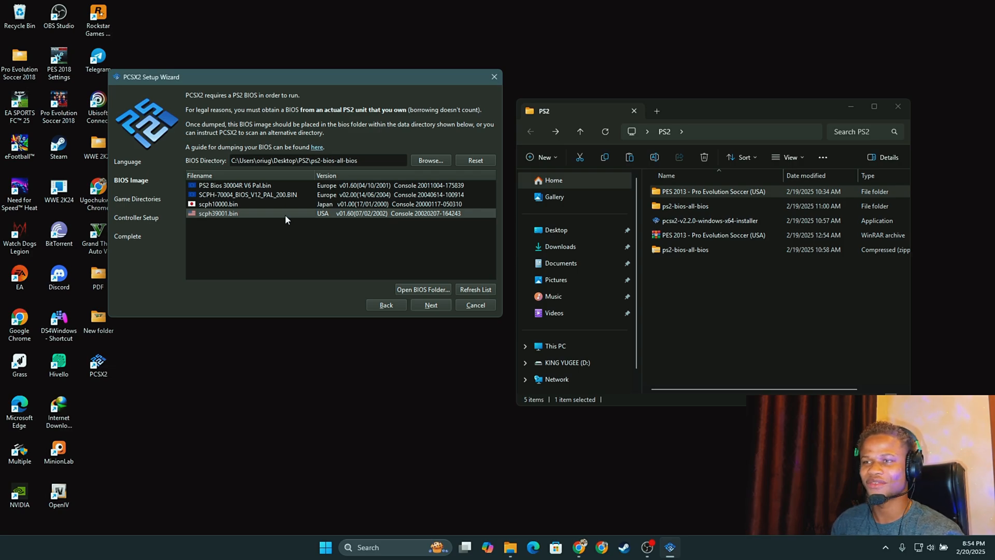
Step: Add the PES 2013 - Pro Evolution Soccer (USA) folder with recursive scanning enabled
{"action": "left_click", "coordinate": [431, 305]}
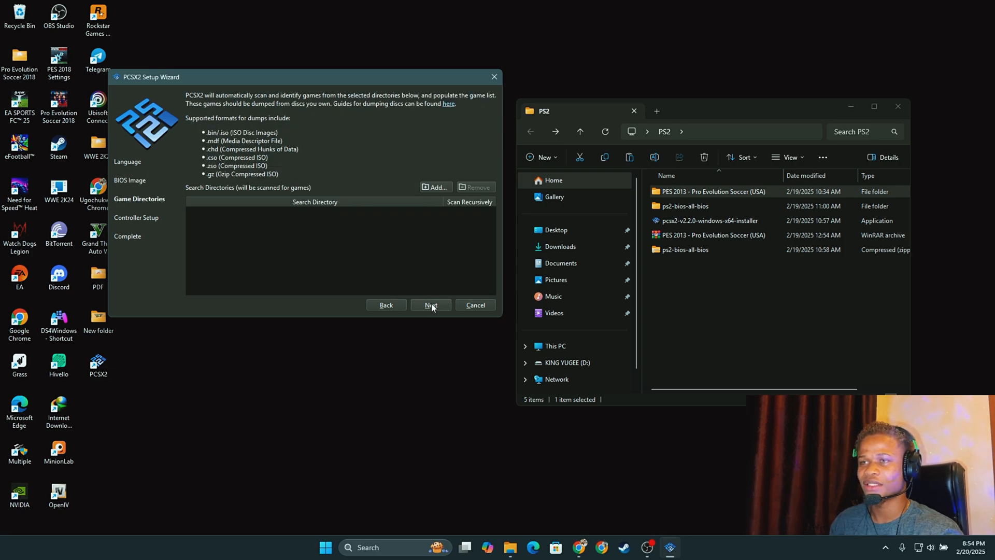
{"action": "mouse_move", "coordinate": [322, 249]}
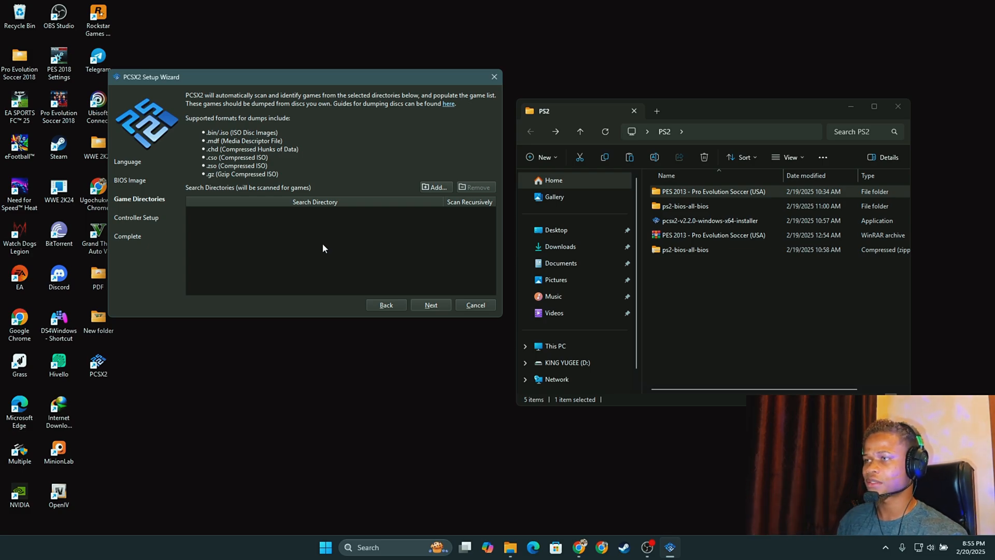
{"action": "mouse_move", "coordinate": [389, 214]}
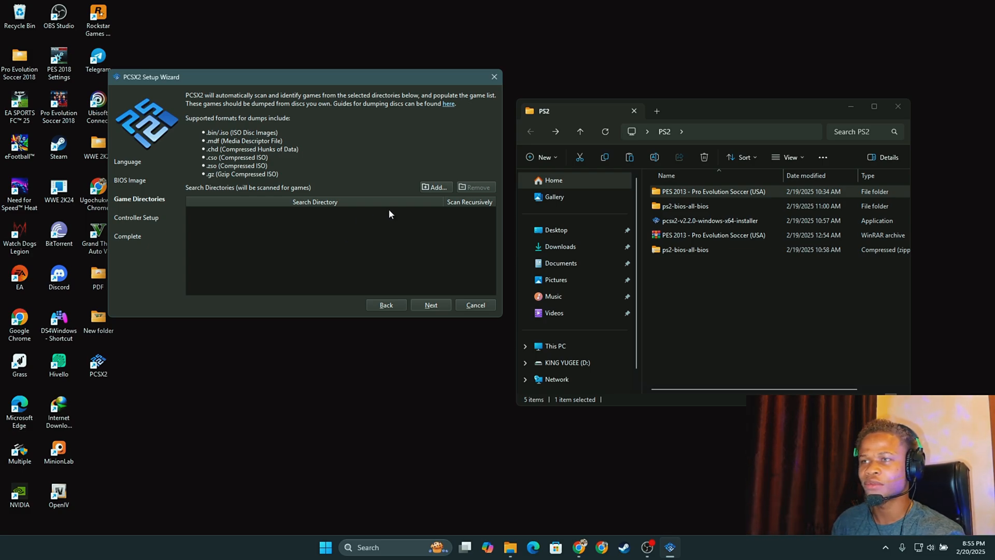
{"action": "left_click", "coordinate": [435, 186]}
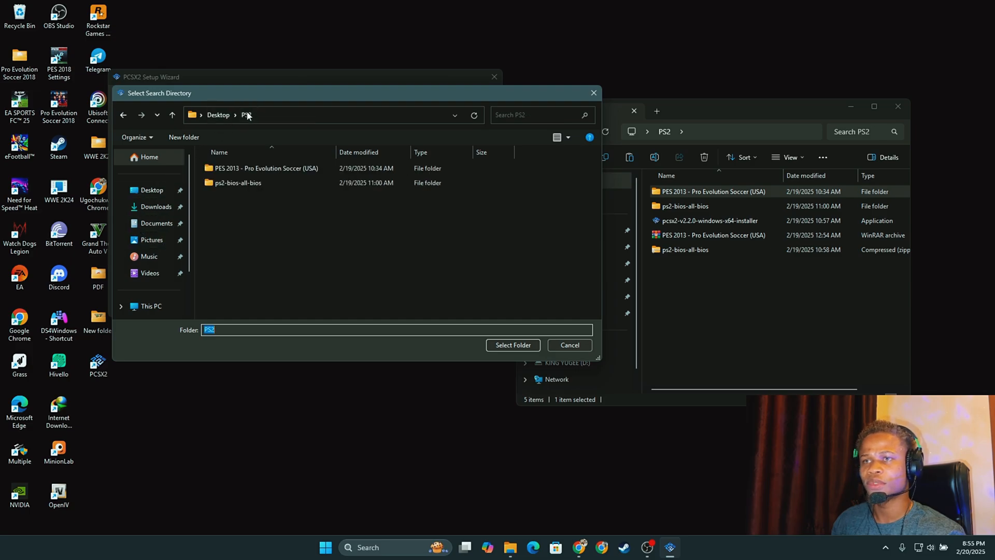
{"action": "double_click", "coordinate": [267, 167]}
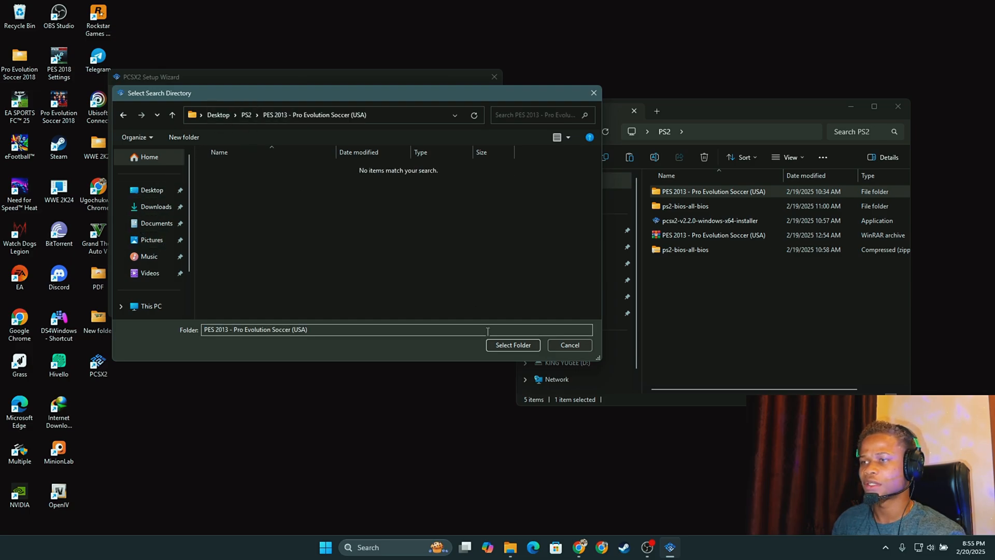
{"action": "left_click", "coordinate": [512, 344]}
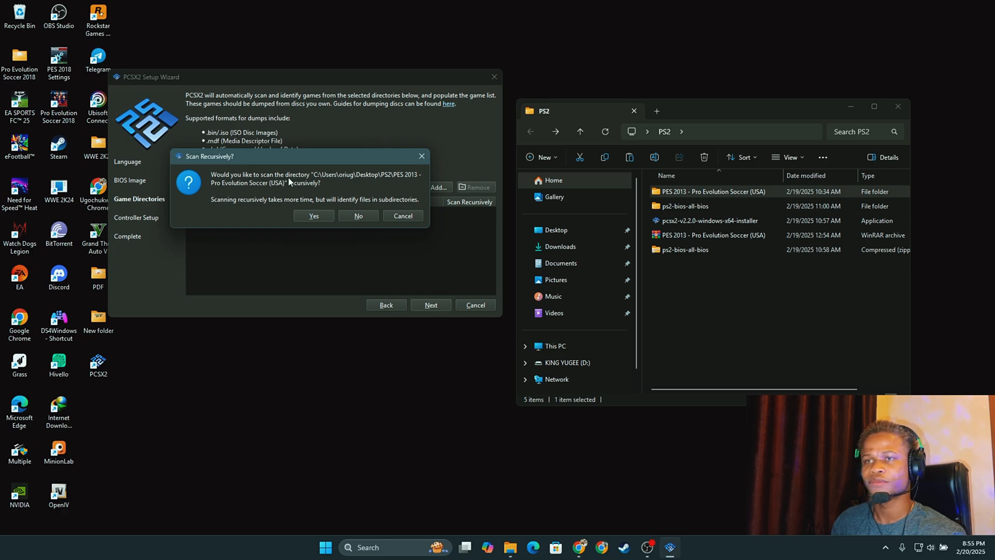
{"action": "left_click", "coordinate": [313, 216]}
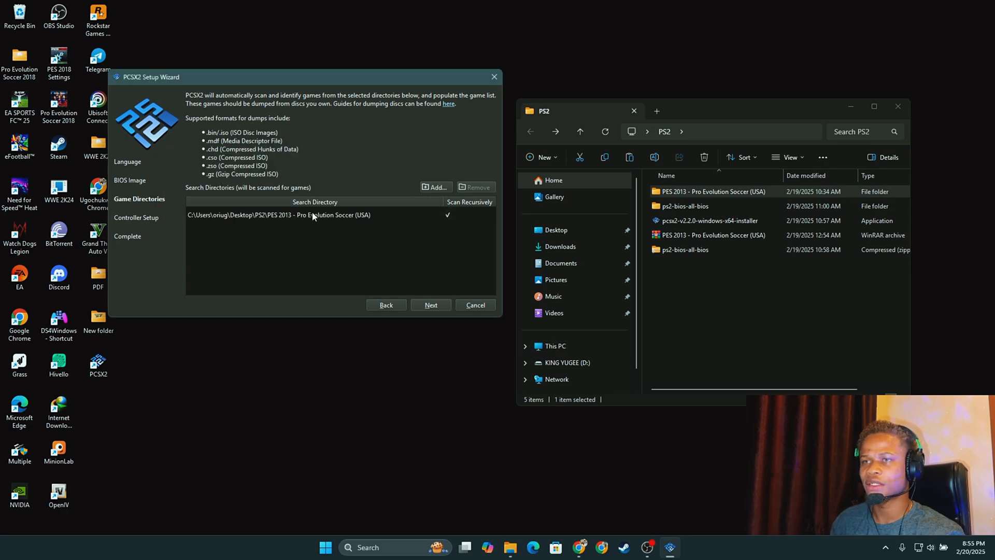
{"action": "mouse_move", "coordinate": [328, 222]}
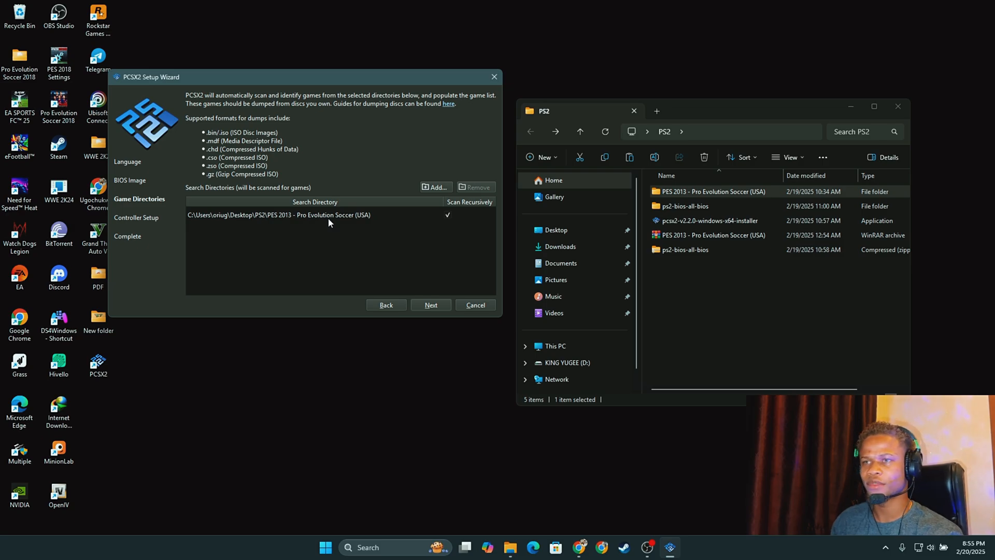
{"action": "left_click", "coordinate": [430, 305]}
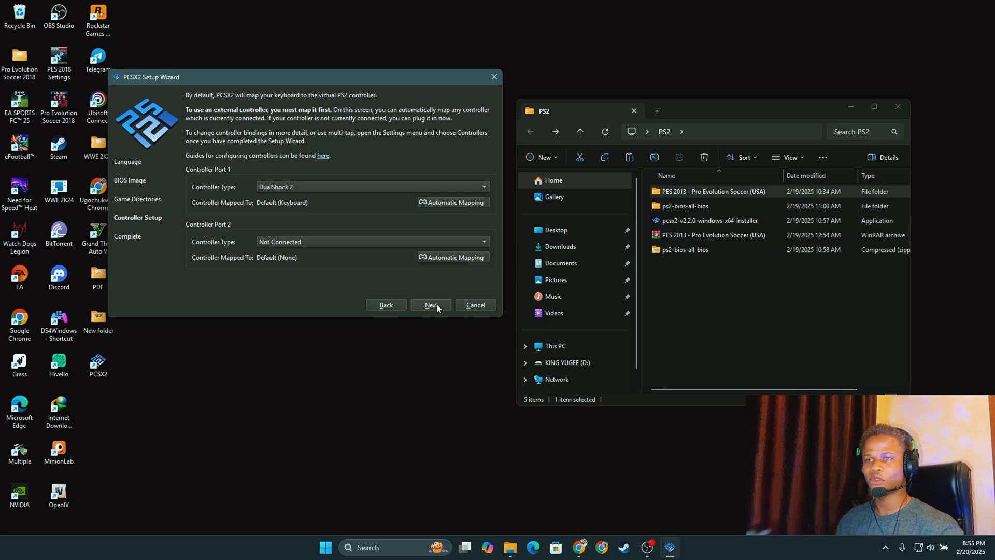
{"action": "mouse_move", "coordinate": [359, 209]}
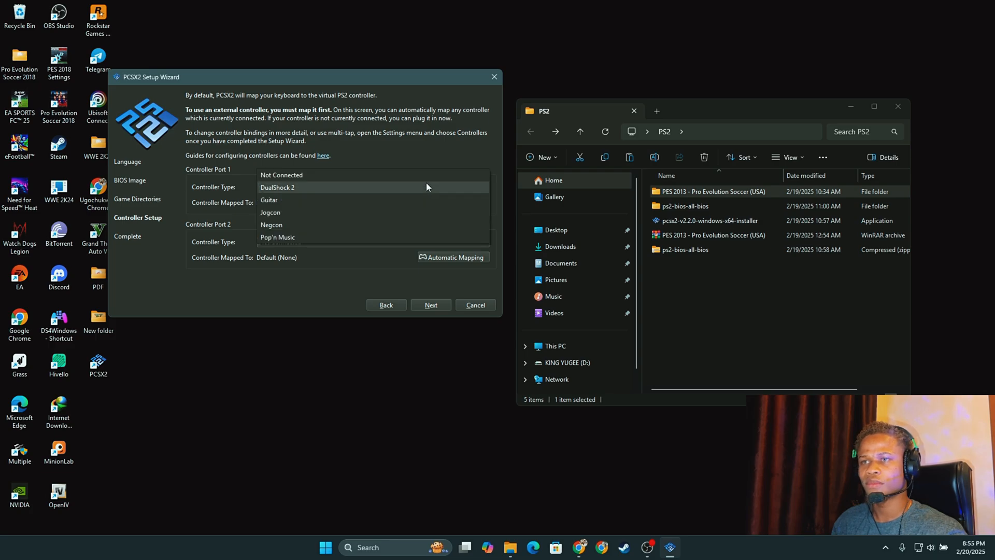
Step: Auto-map the DualShock 2 on Port 1 to SDL-0 (PS4 Controller)
{"action": "left_click", "coordinate": [276, 186]}
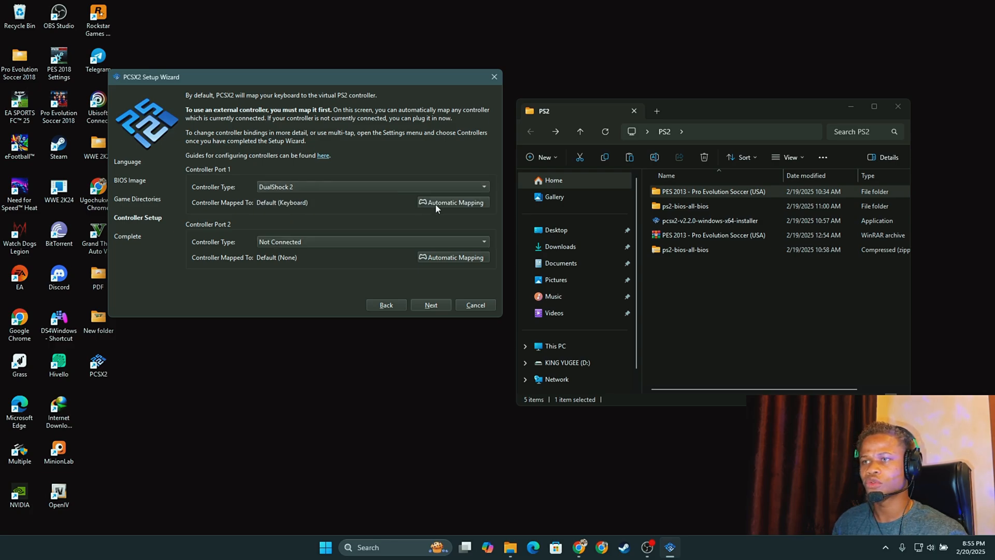
{"action": "left_click", "coordinate": [451, 201]}
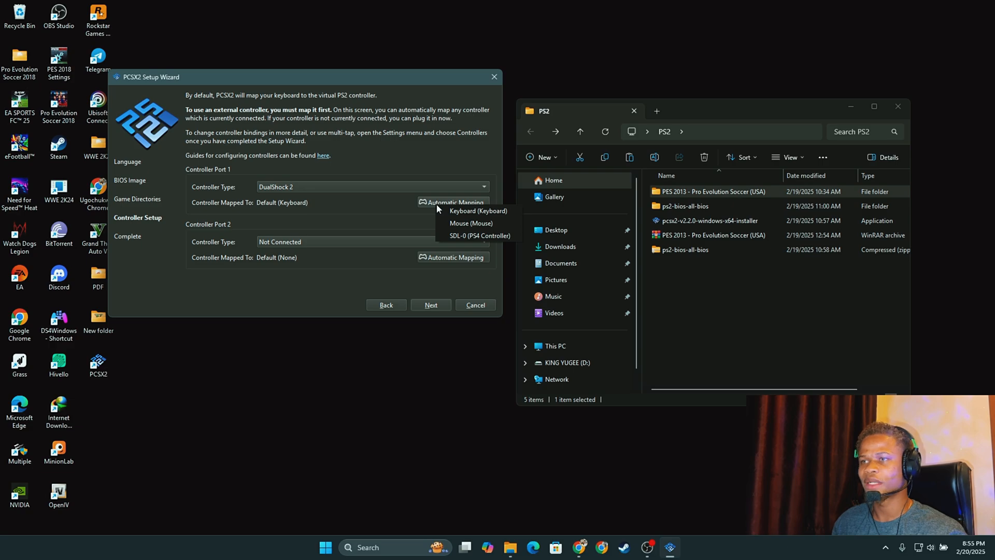
{"action": "left_click", "coordinate": [479, 235]}
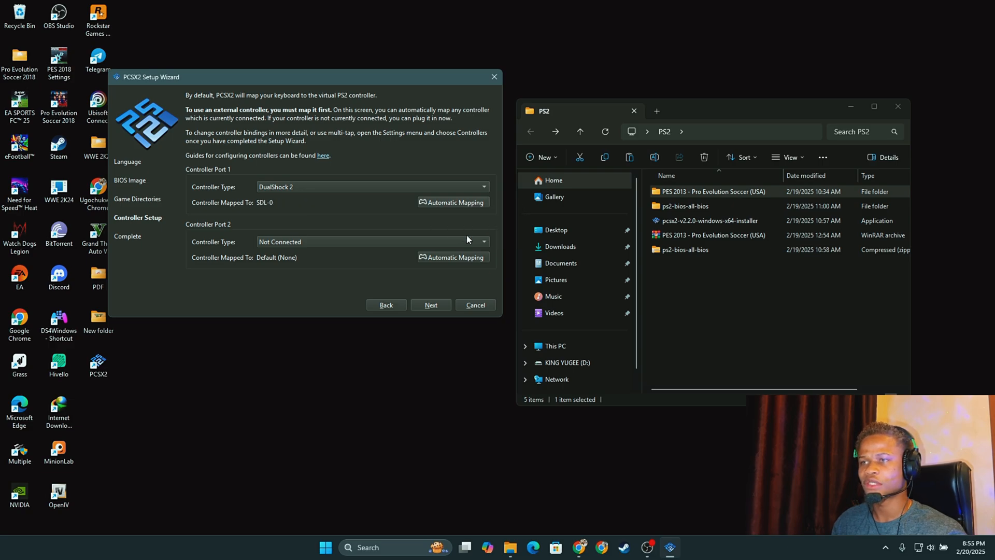
{"action": "mouse_move", "coordinate": [360, 219]}
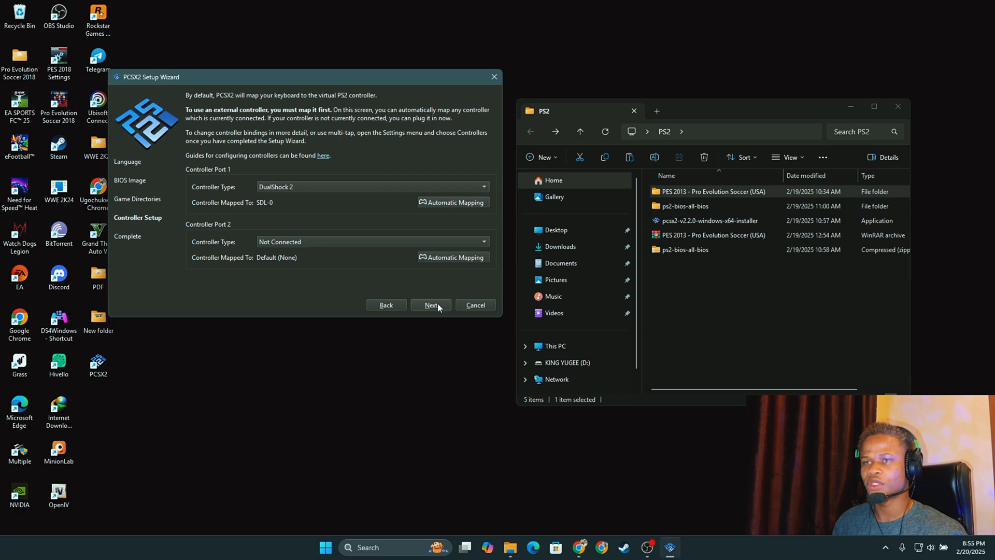
{"action": "left_click", "coordinate": [430, 305]}
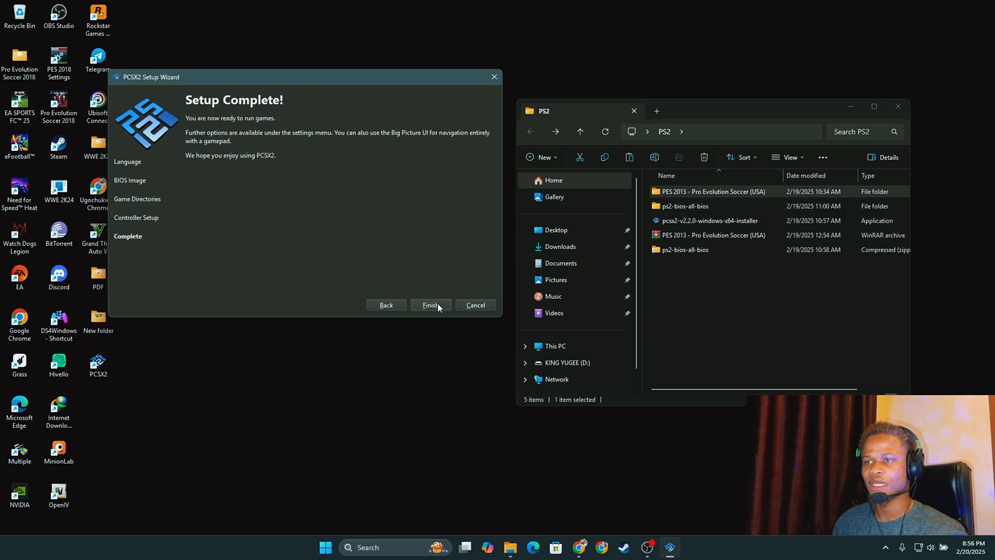
Step: Complete the Setup Wizard and launch Pro Evolution Soccer 2013 from the game list
{"action": "left_click", "coordinate": [430, 305]}
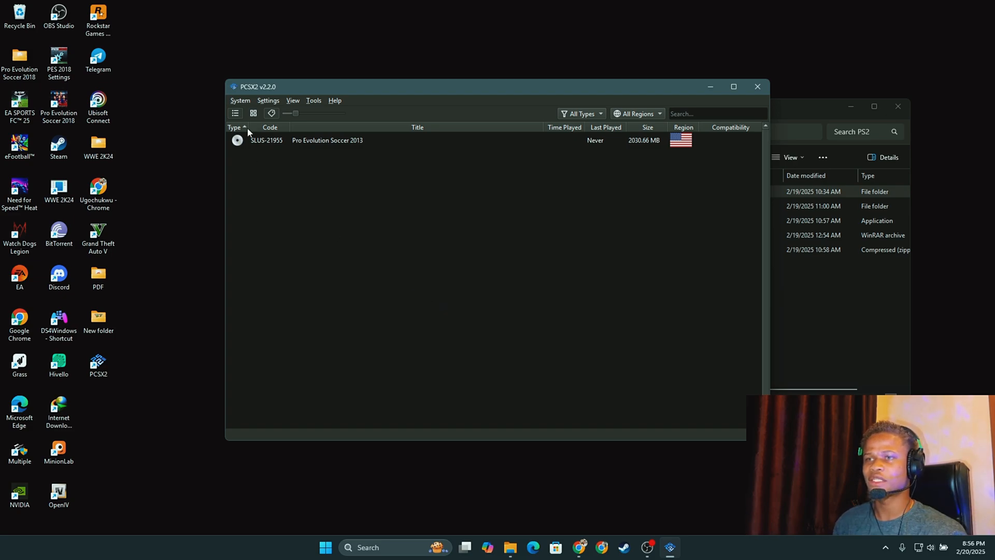
{"action": "mouse_move", "coordinate": [343, 229]}
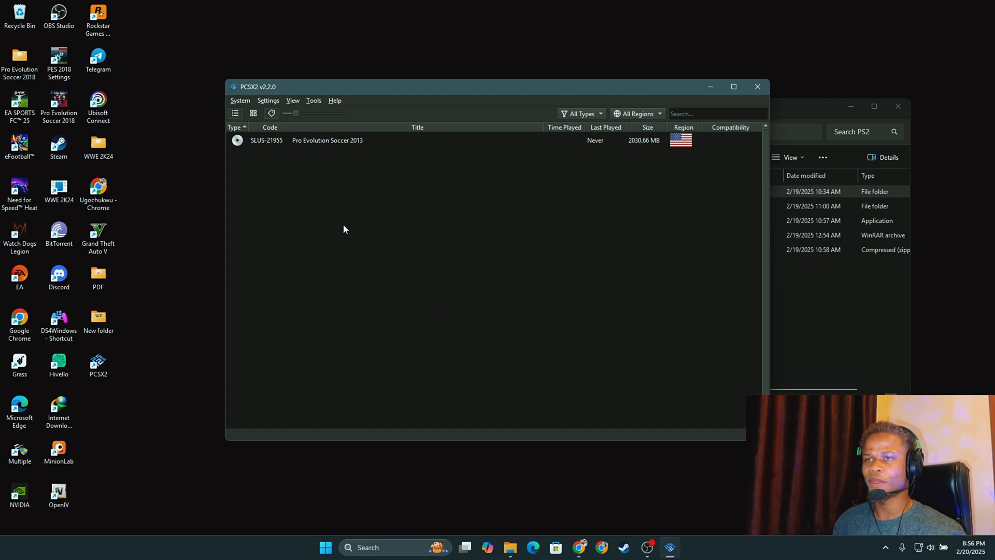
{"action": "left_click", "coordinate": [328, 141]}
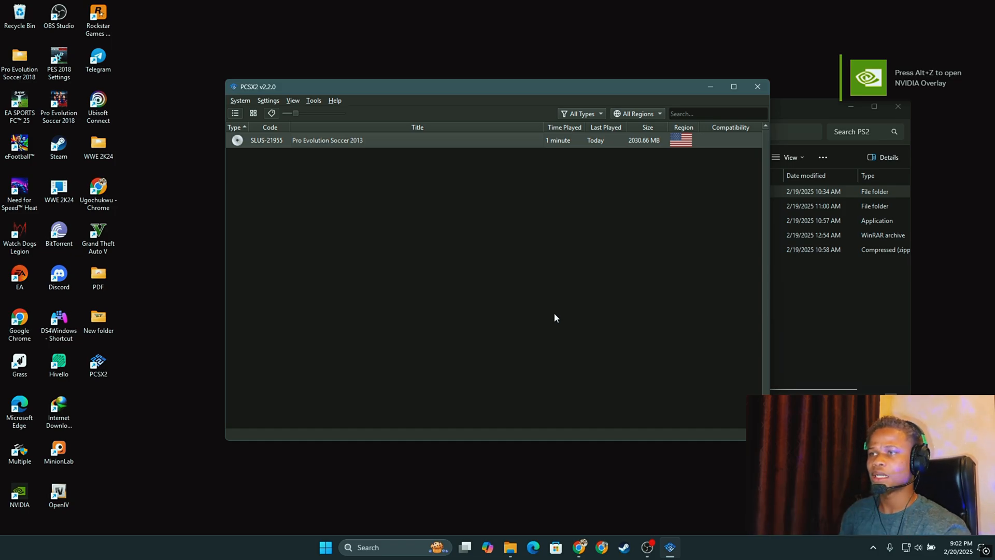
Step: Maximize PCSX2 and select Vulkan as the renderer in Graphics > Display
{"action": "left_click", "coordinate": [733, 86]}
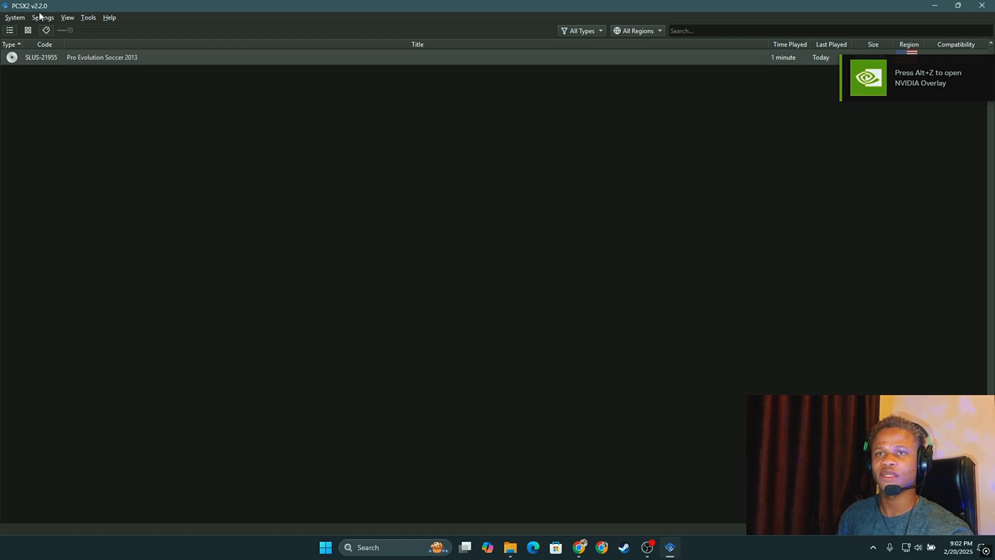
{"action": "left_click", "coordinate": [42, 17]}
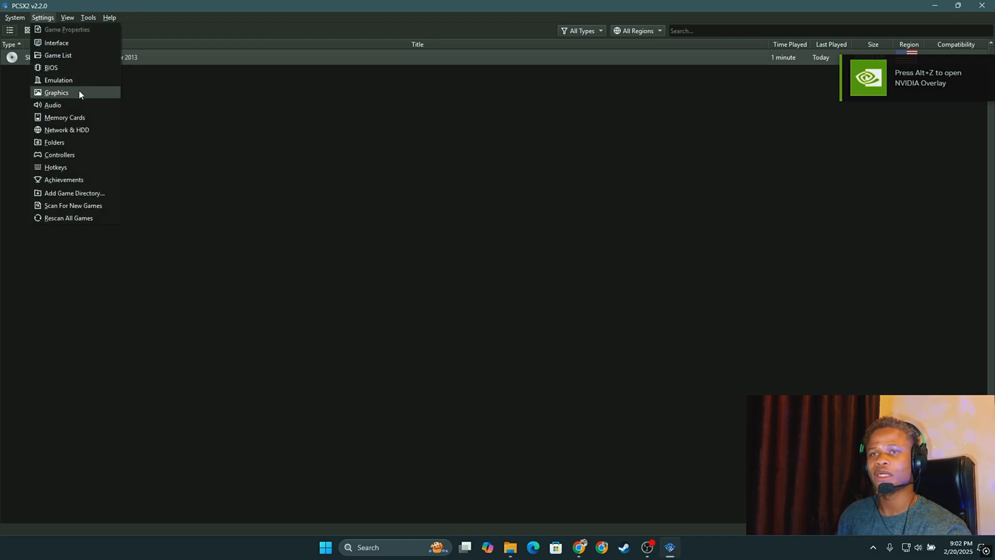
{"action": "left_click", "coordinate": [55, 92]}
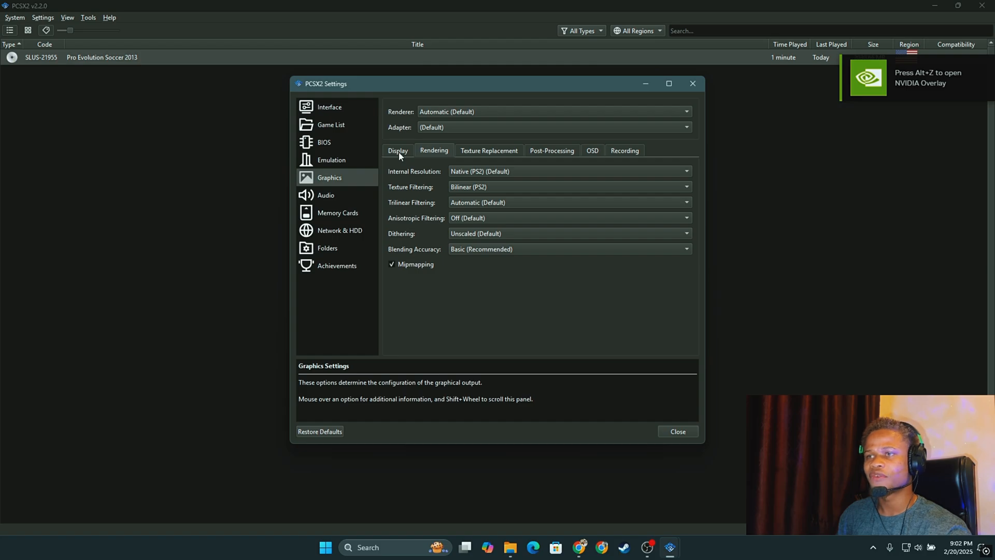
{"action": "left_click", "coordinate": [397, 150]}
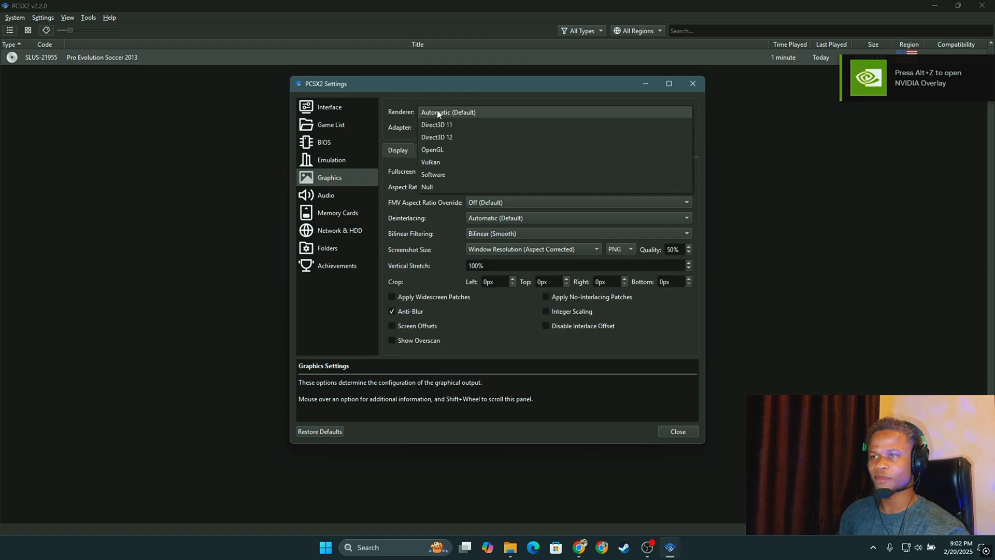
{"action": "mouse_move", "coordinate": [430, 162]}
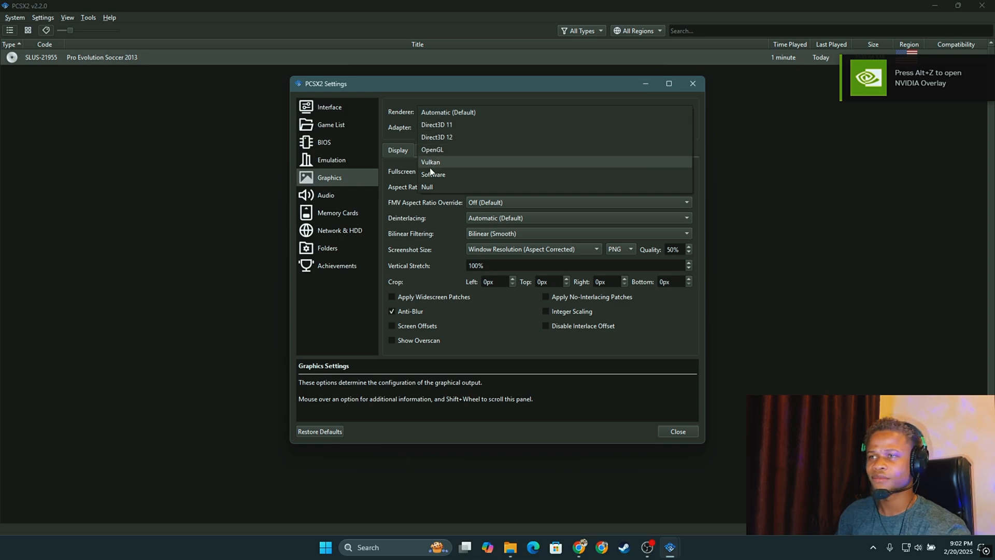
{"action": "left_click", "coordinate": [430, 162]}
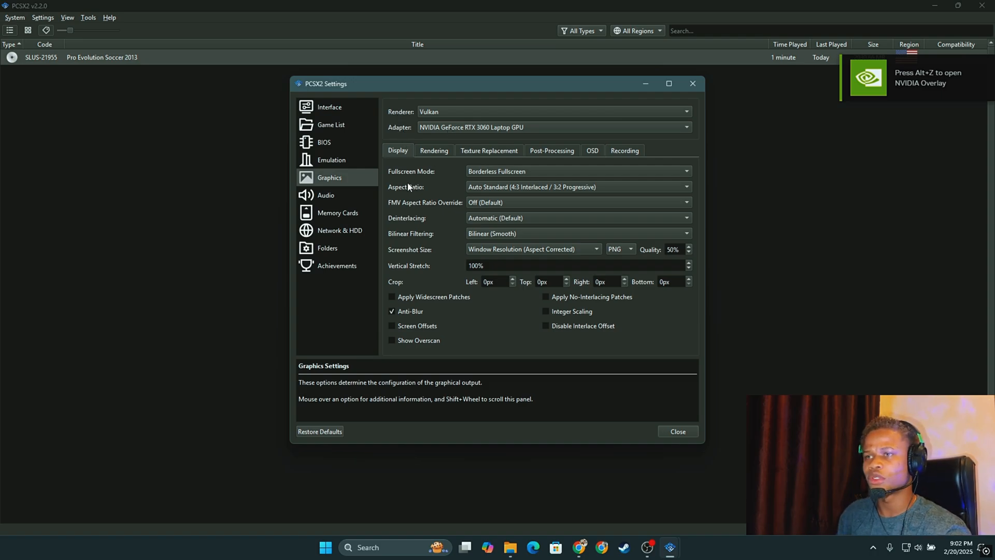
{"action": "mouse_move", "coordinate": [500, 187]}
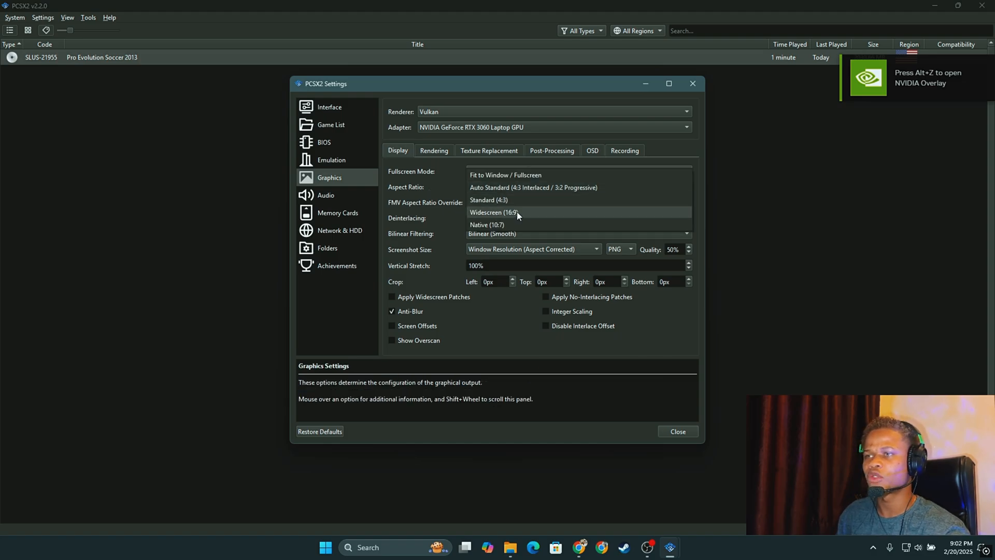
{"action": "mouse_move", "coordinate": [515, 187]}
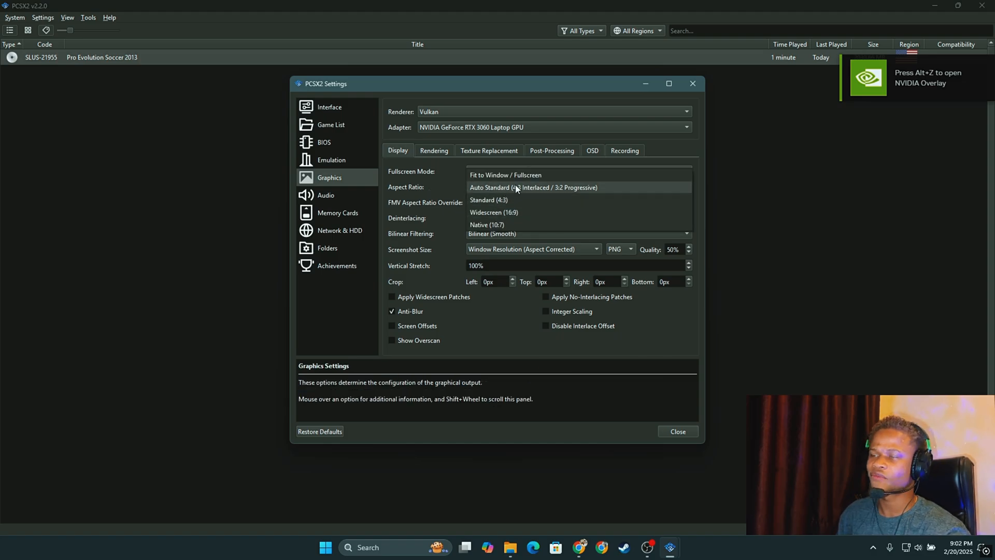
{"action": "mouse_move", "coordinate": [515, 207]}
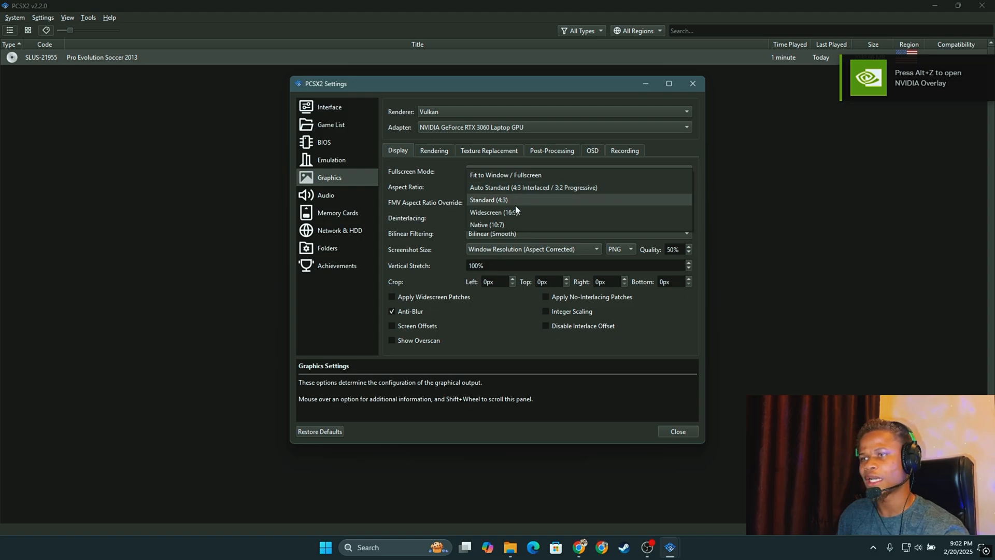
Step: Select Widescreen (16:9) in the Aspect Ratio dropdown of Graphics > Display
{"action": "left_click", "coordinate": [494, 212]}
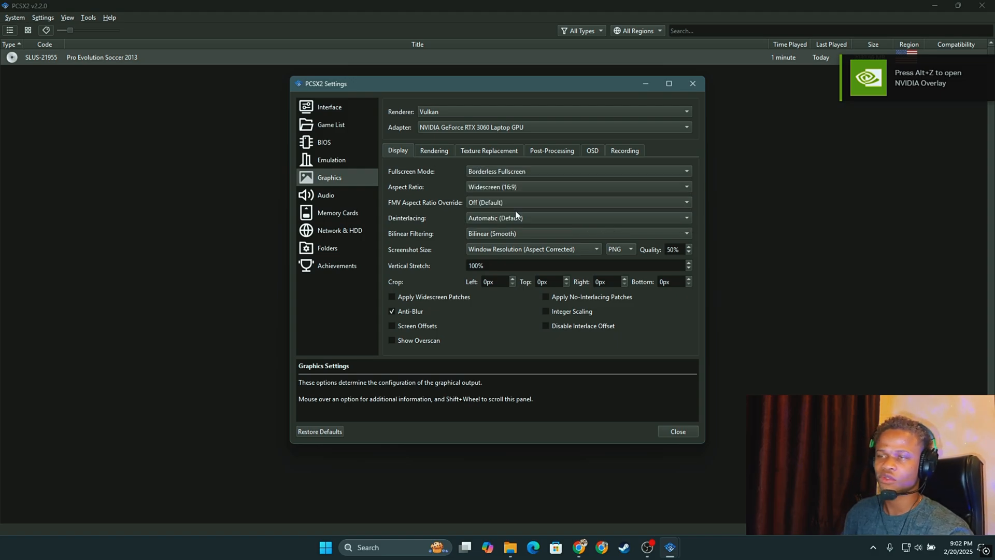
{"action": "mouse_move", "coordinate": [540, 175]}
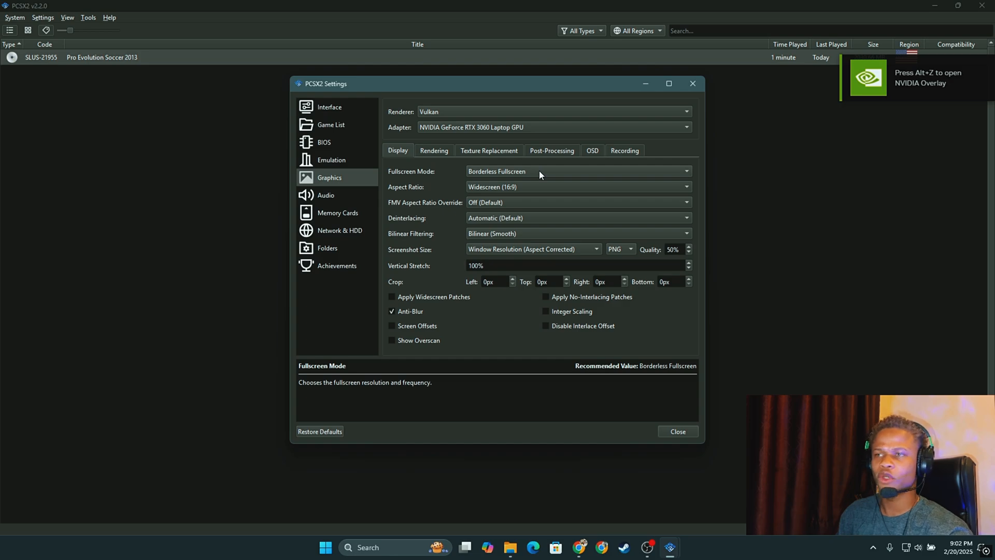
{"action": "left_click", "coordinate": [434, 150]}
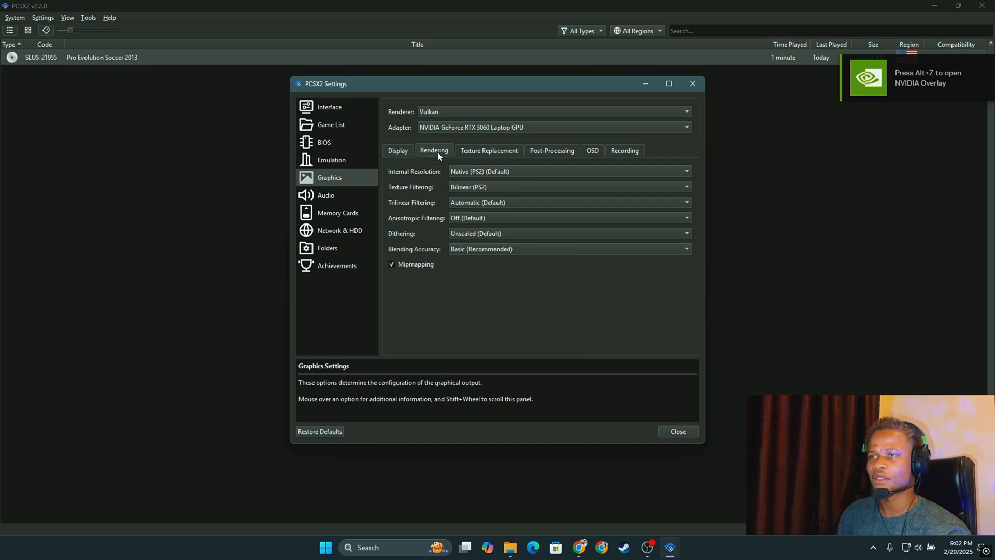
{"action": "mouse_move", "coordinate": [426, 176]}
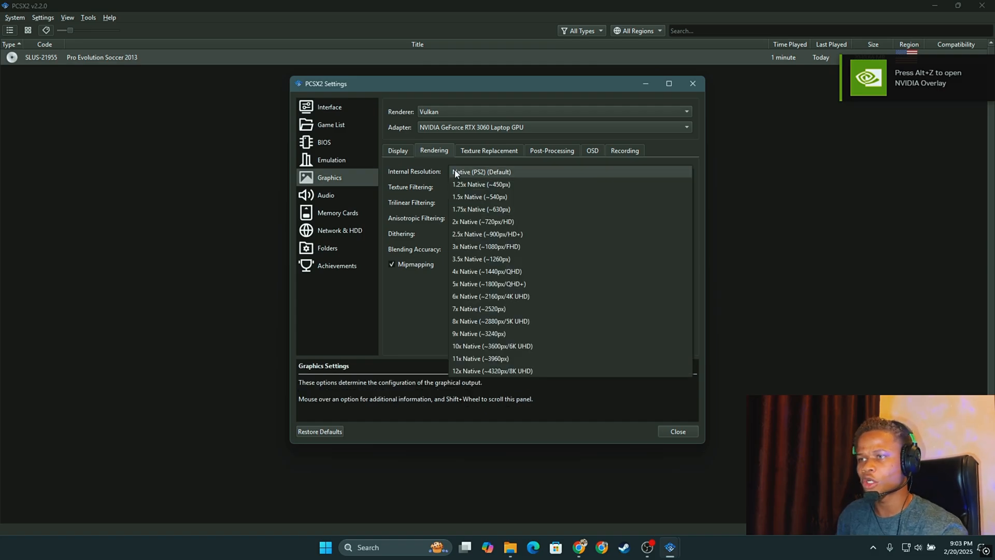
{"action": "mouse_move", "coordinate": [488, 271]}
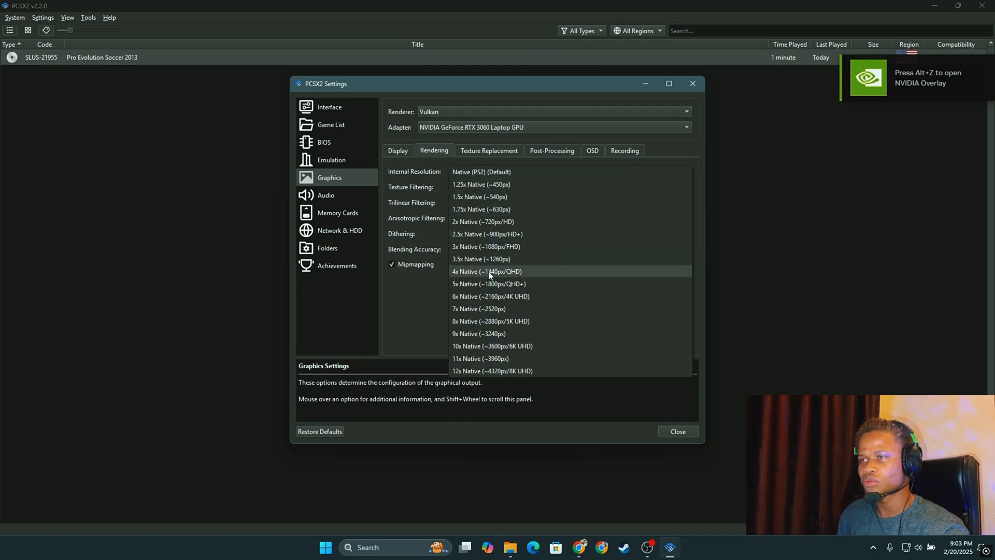
{"action": "mouse_move", "coordinate": [485, 246]}
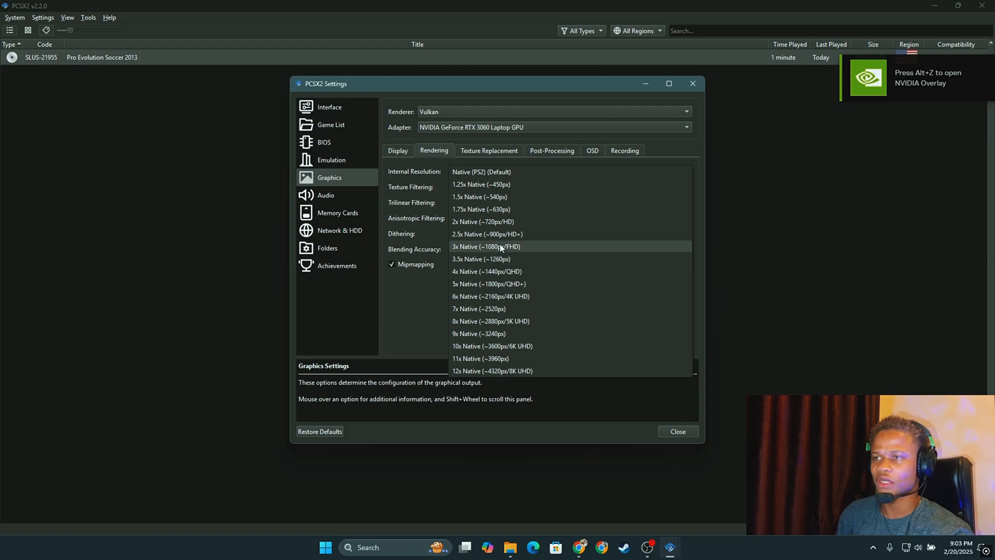
Step: Choose 3x Native (~1080px/FHD) internal resolution and close the graphics settings
{"action": "left_click", "coordinate": [486, 246]}
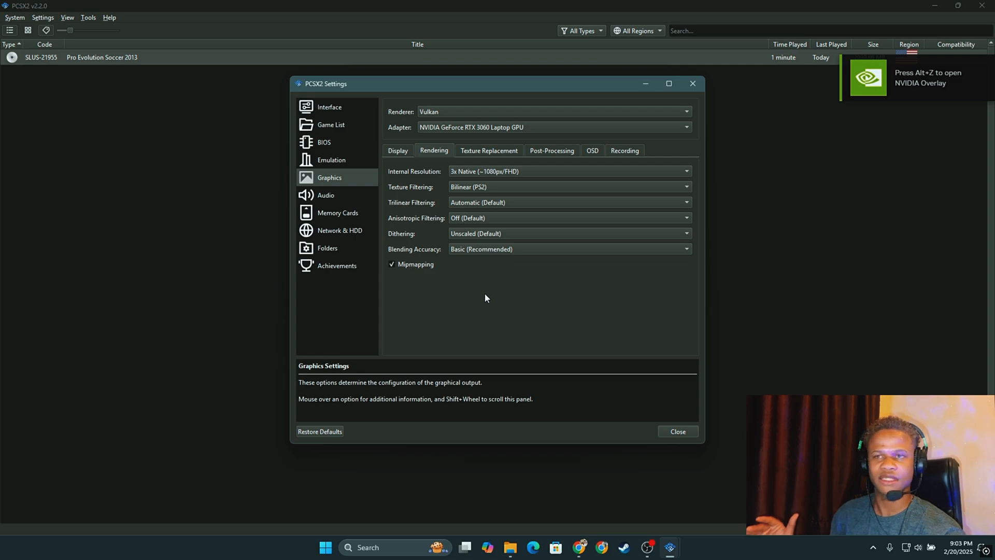
{"action": "mouse_move", "coordinate": [664, 438]}
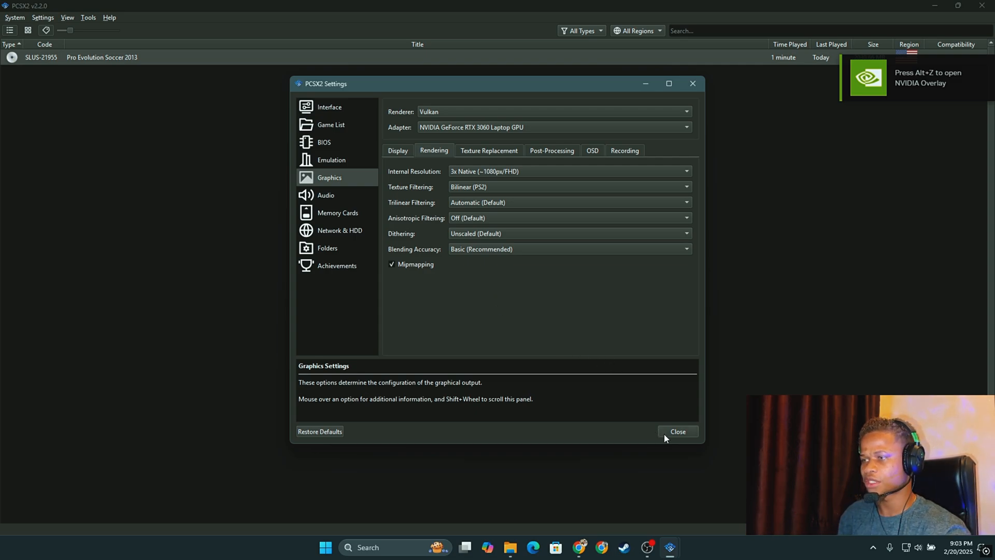
{"action": "left_click", "coordinate": [678, 432]}
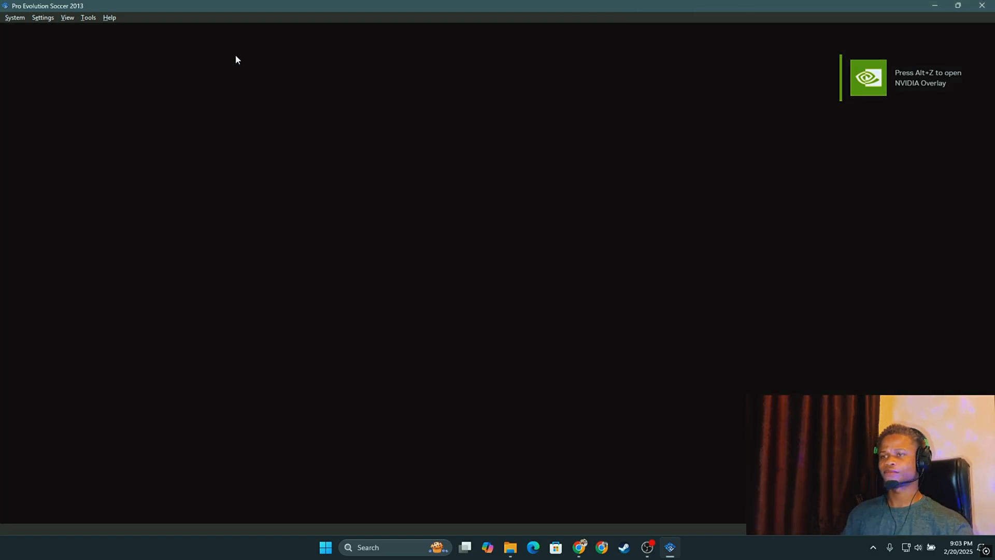
{"action": "mouse_move", "coordinate": [301, 375]}
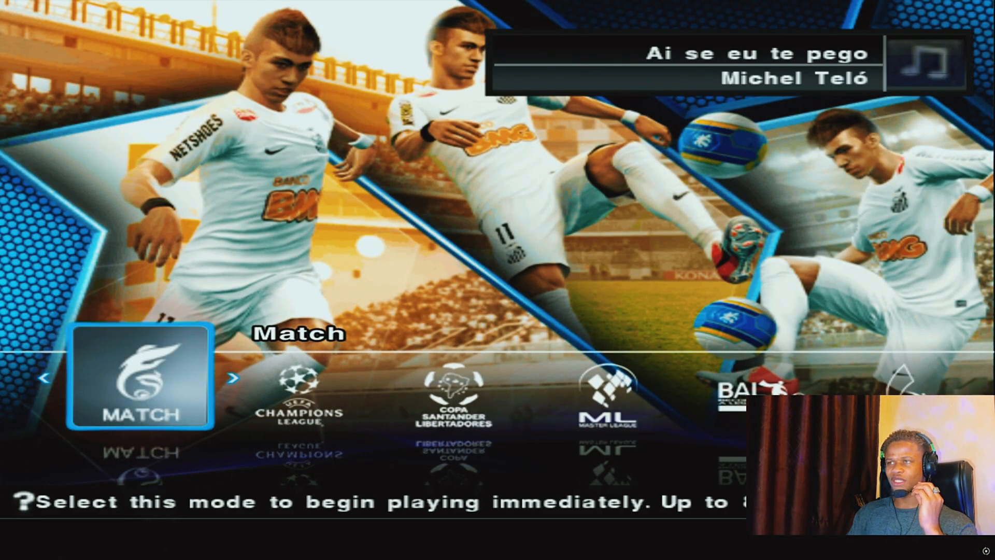
Step: Play Barcelona vs Real Madrid to half time at 1–0
{"action": "left_click", "coordinate": [139, 376]}
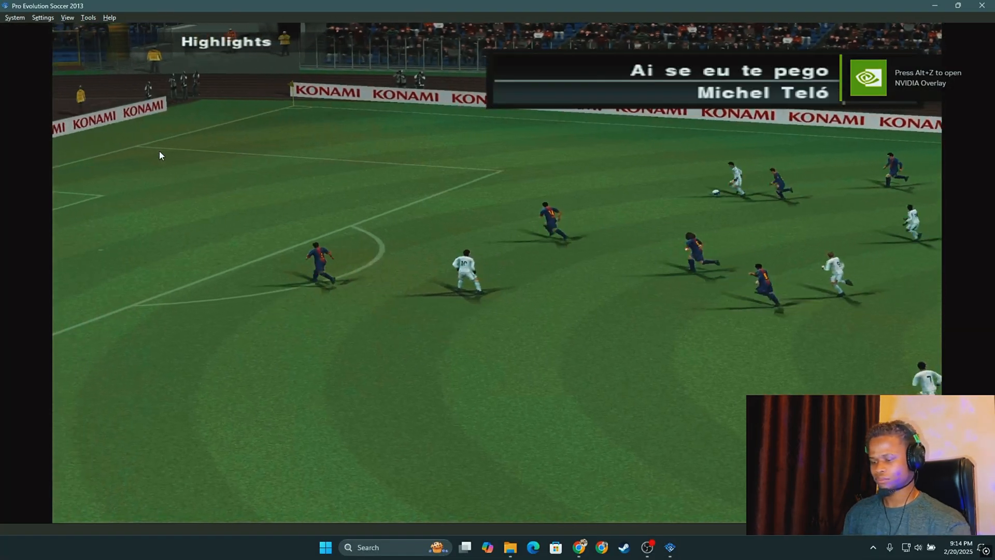
{"action": "left_click", "coordinate": [14, 17]}
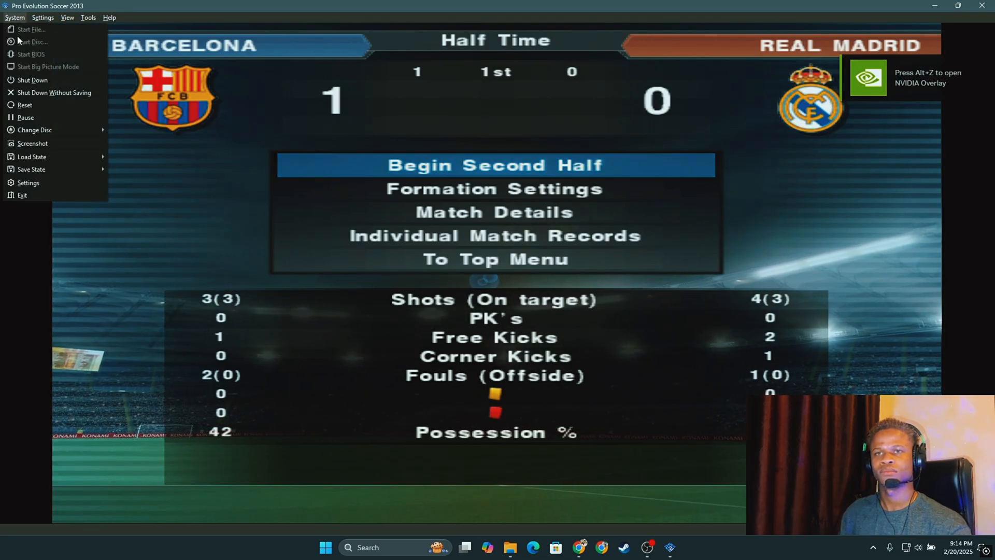
Step: Shut down the running game via System > Shut Down and confirm with Yes
{"action": "left_click", "coordinate": [32, 80]}
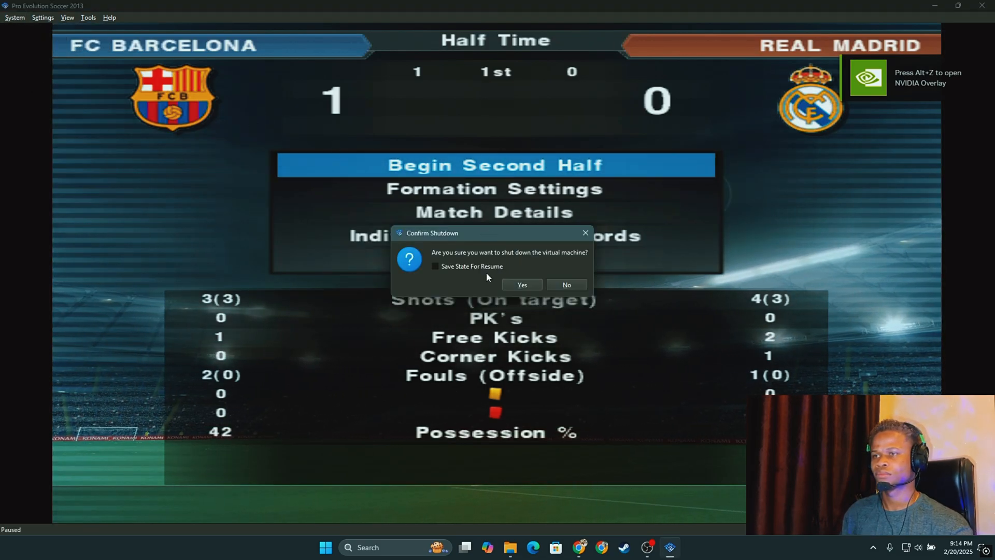
{"action": "left_click", "coordinate": [520, 284]}
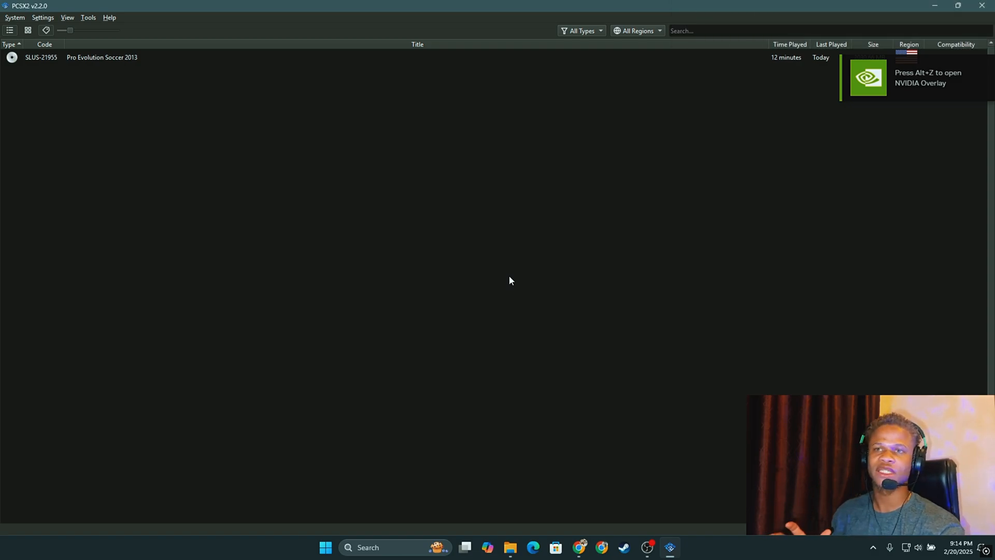
{"action": "mouse_move", "coordinate": [504, 261]}
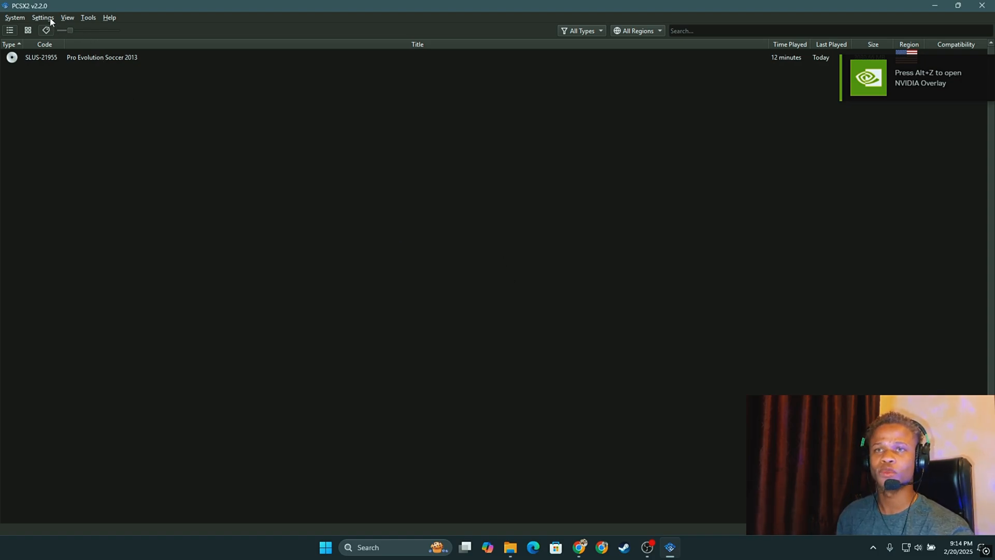
Step: Reopen Graphics settings with Automatic (Default) renderer on the Intel(R) UHD Graphics adapter
{"action": "left_click", "coordinate": [42, 17]}
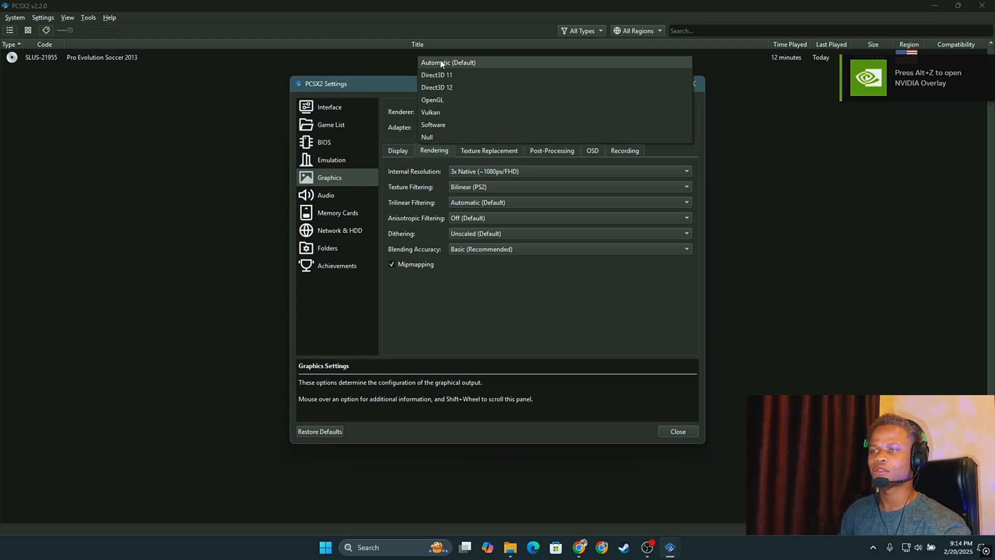
{"action": "mouse_move", "coordinate": [466, 74]}
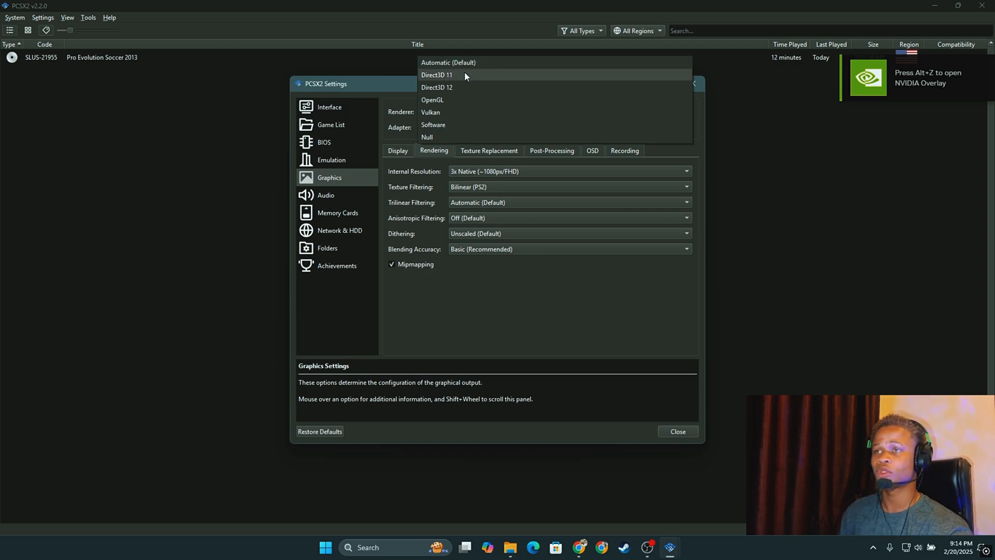
{"action": "mouse_move", "coordinate": [471, 87]}
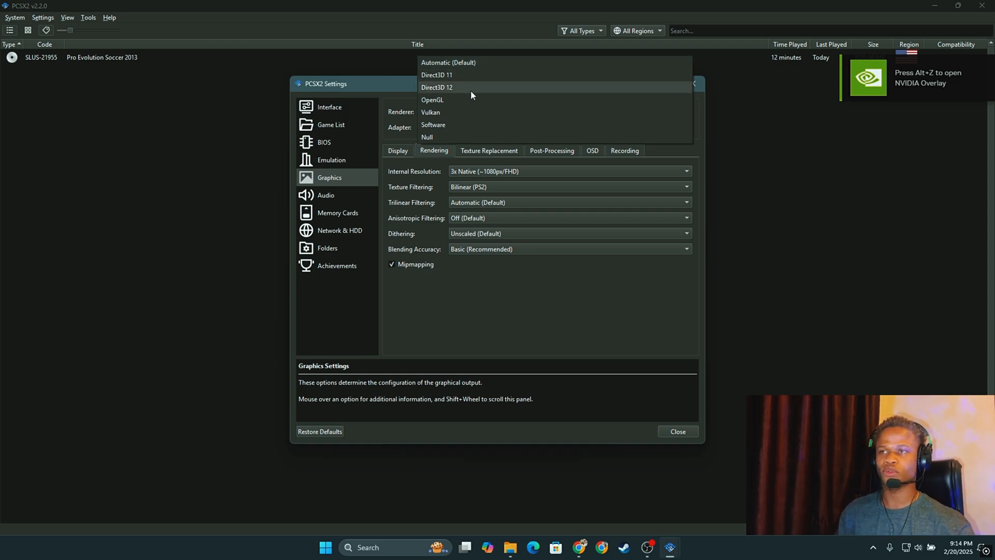
{"action": "mouse_move", "coordinate": [463, 62]}
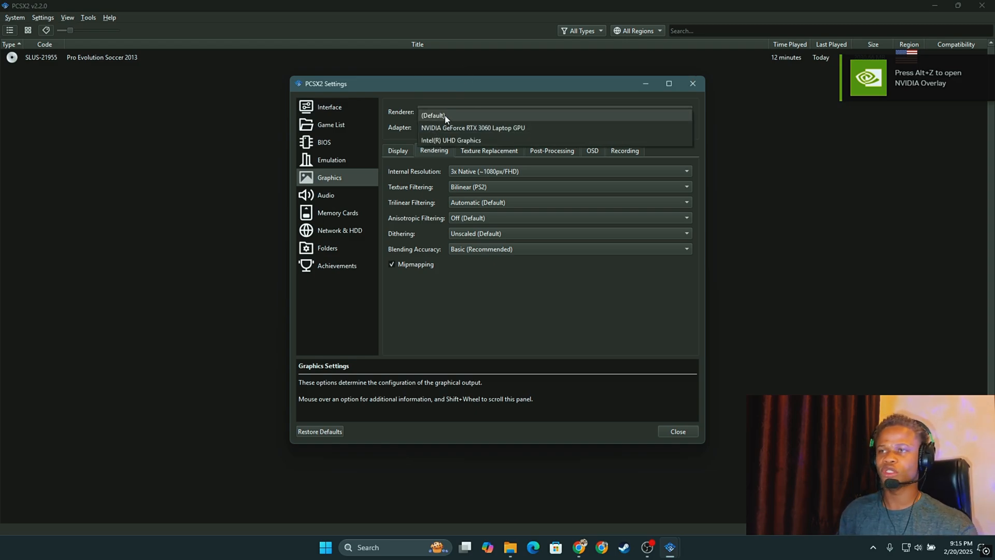
{"action": "mouse_move", "coordinate": [457, 144]}
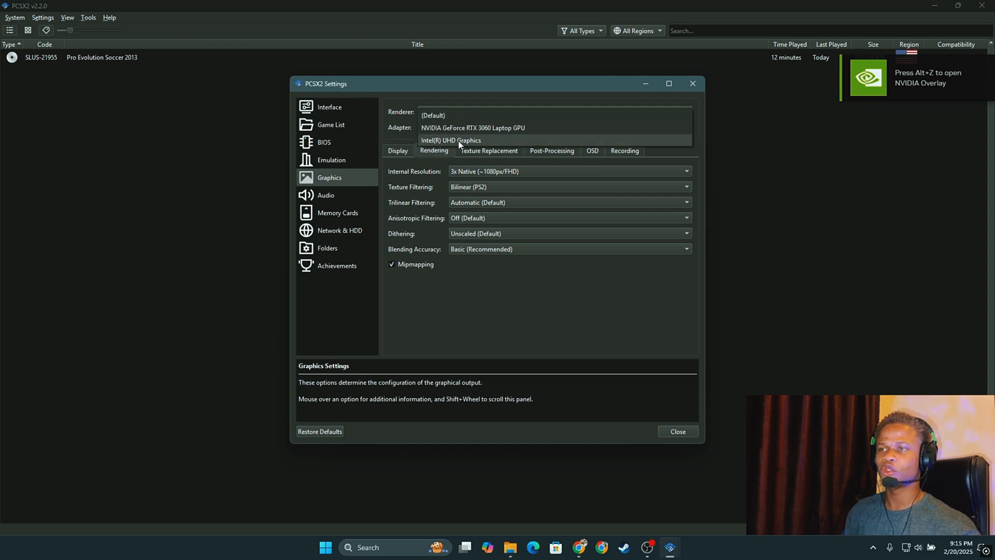
{"action": "left_click", "coordinate": [451, 139]}
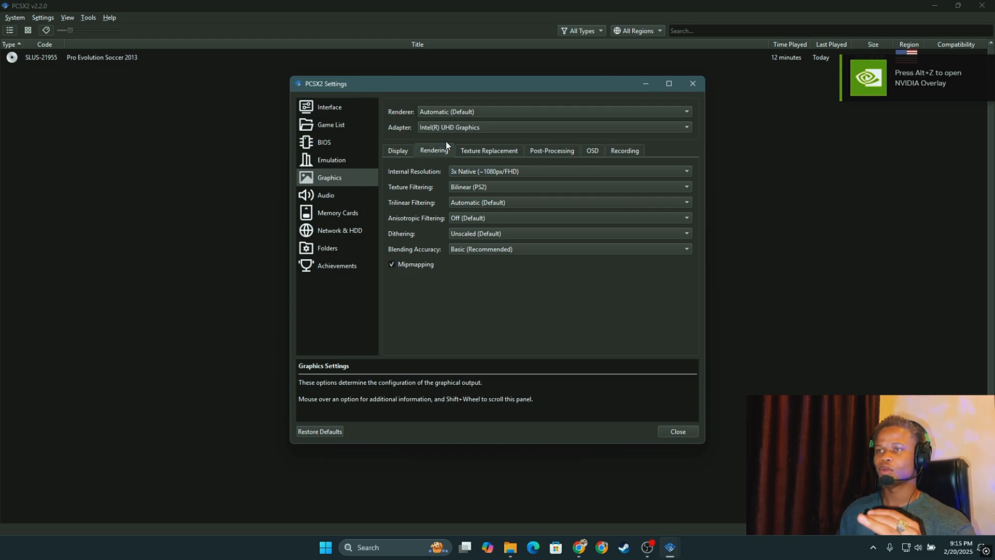
{"action": "mouse_move", "coordinate": [447, 135]}
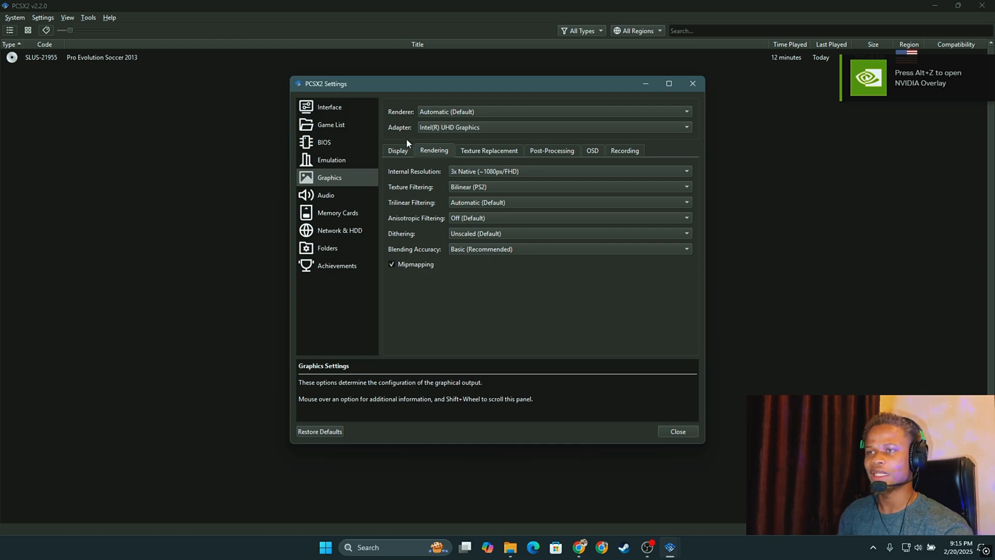
Step: Review the Display options, then return to Rendering for the internal resolution choices
{"action": "left_click", "coordinate": [397, 150]}
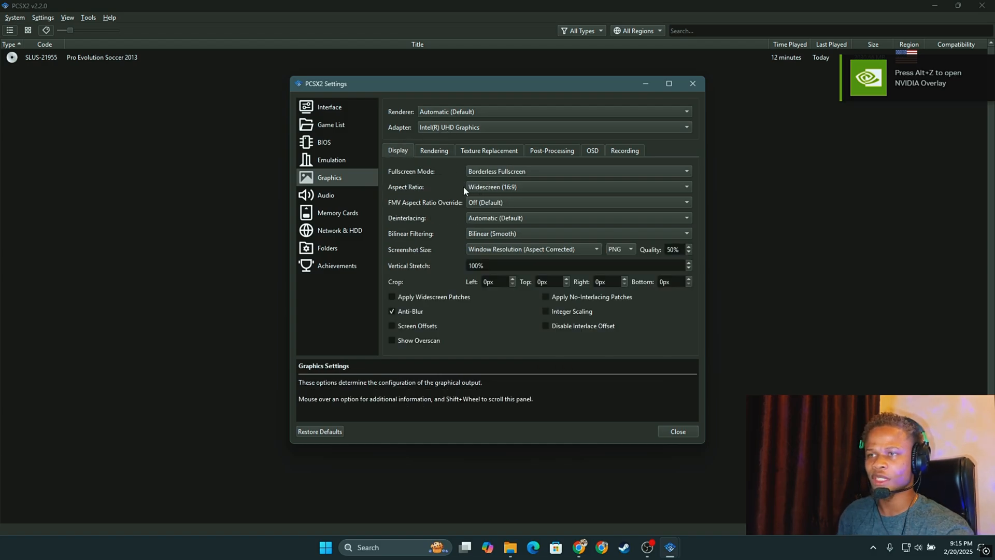
{"action": "mouse_move", "coordinate": [440, 183]}
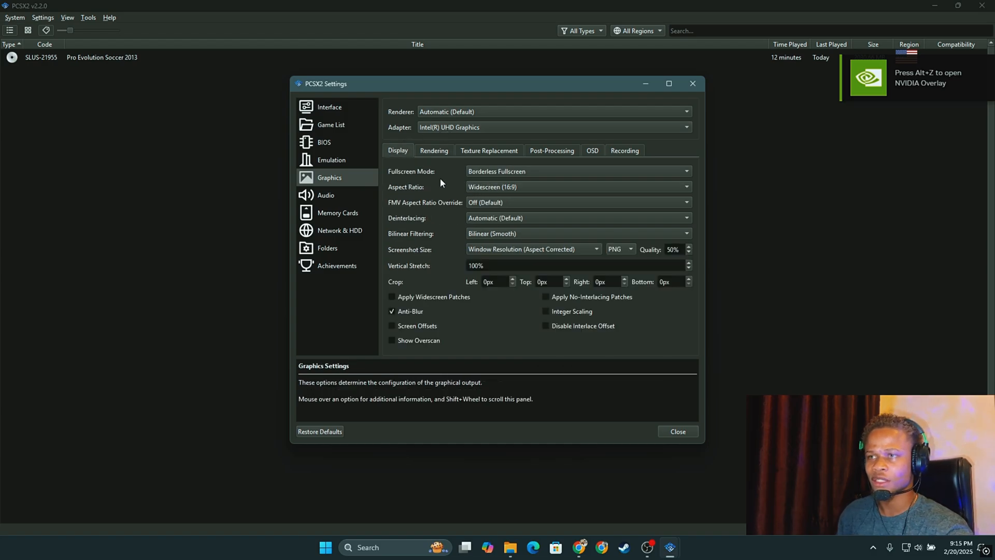
{"action": "mouse_move", "coordinate": [498, 167]}
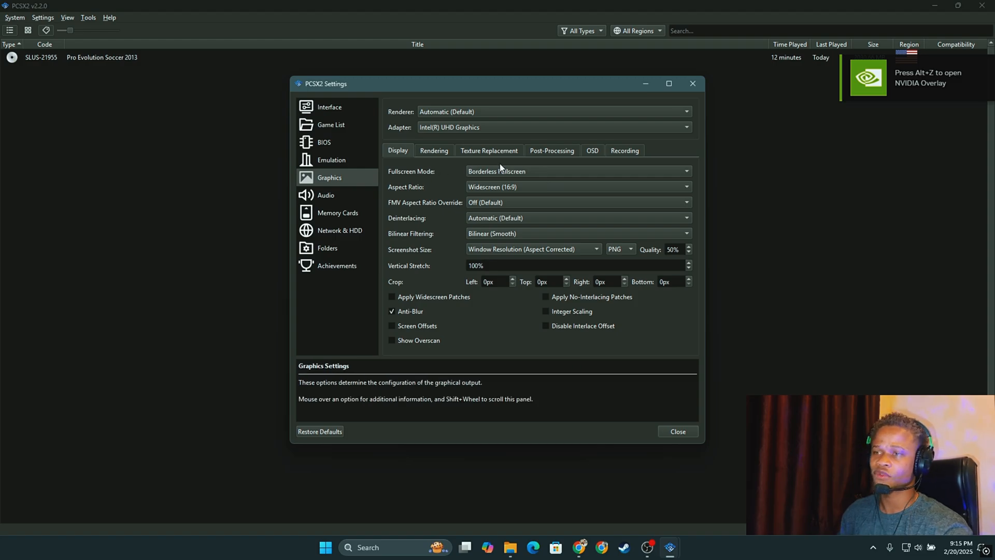
{"action": "left_click", "coordinate": [433, 150]}
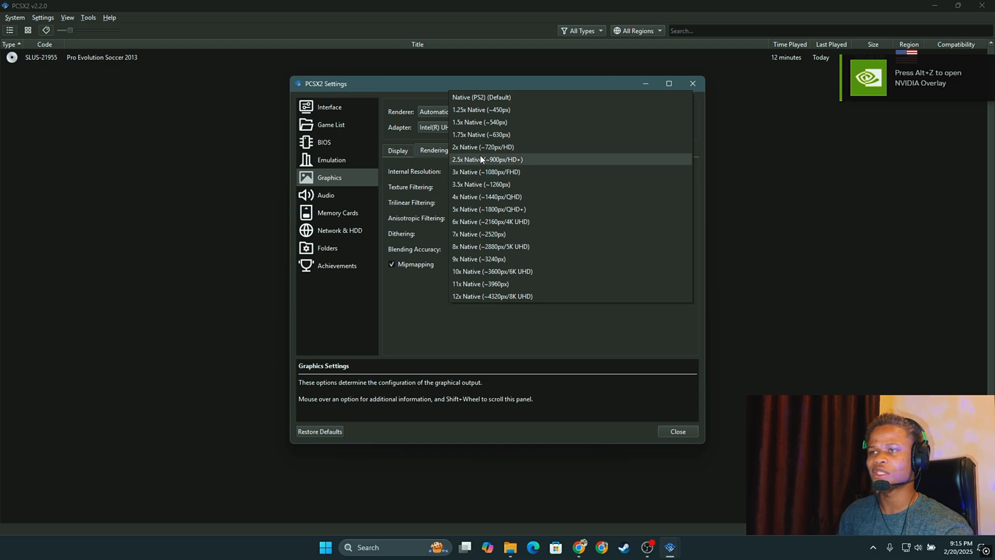
{"action": "mouse_move", "coordinate": [485, 172]}
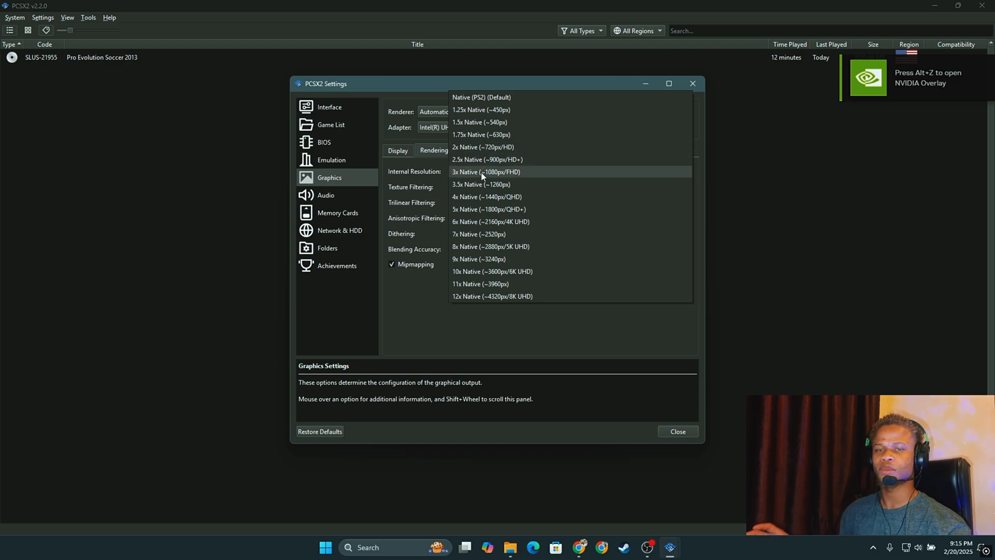
{"action": "mouse_move", "coordinate": [485, 172]}
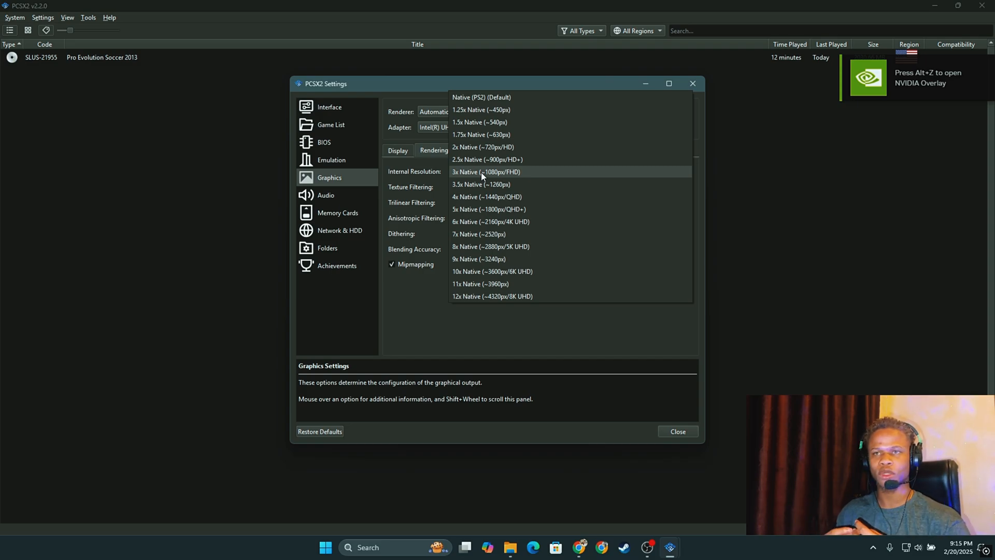